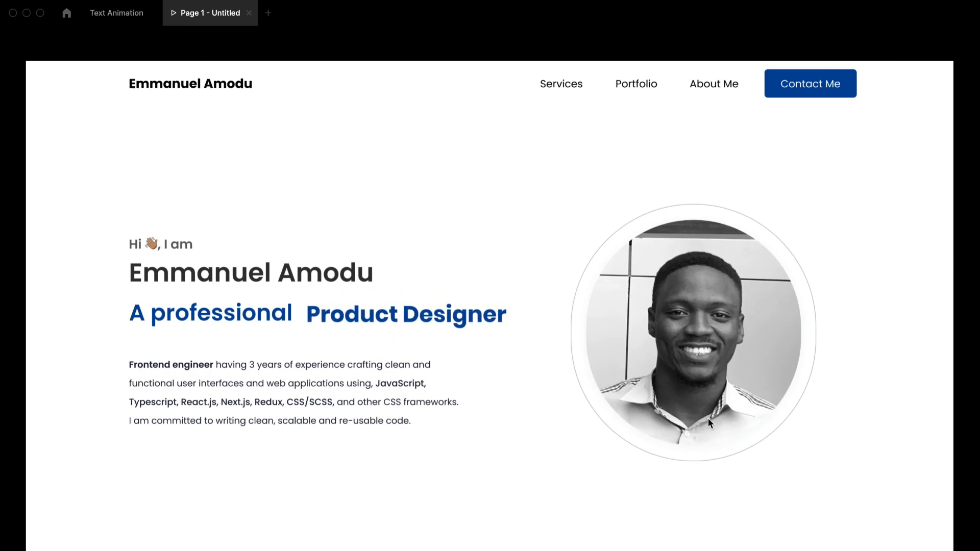
- Return from the prototype preview to the design file showing Desktop - 1 and the title component
left_click(117, 12)
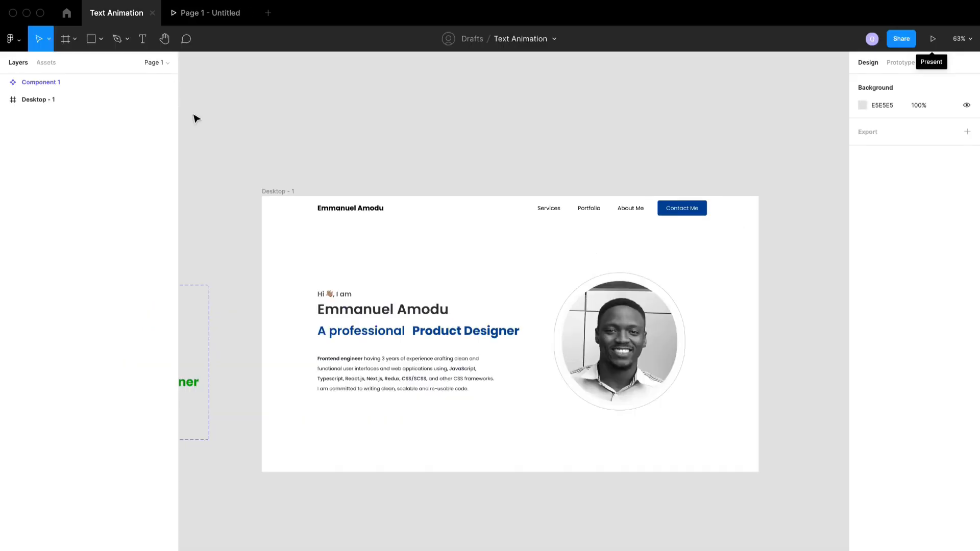
scroll("down", 3)
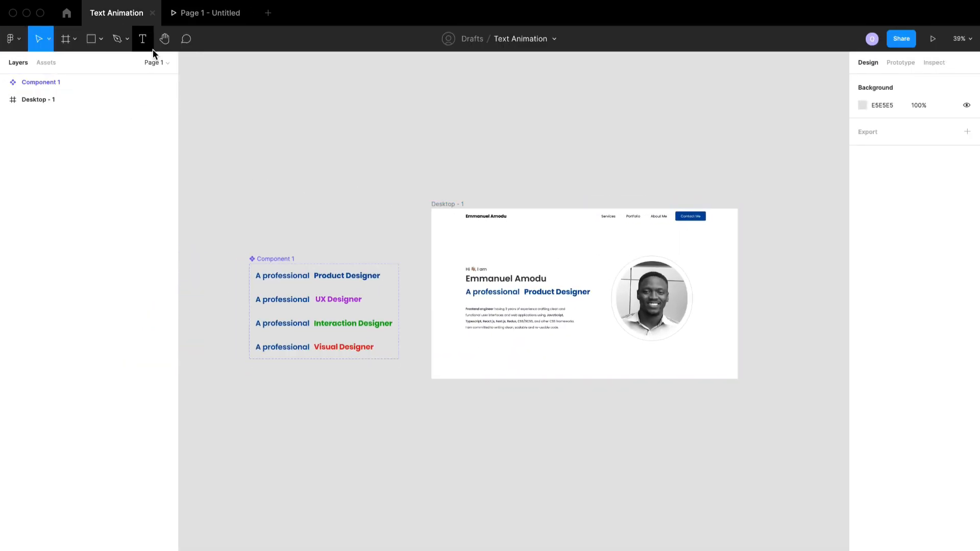
- Add a new empty page named Text Animation next to Page 1
left_click(155, 62)
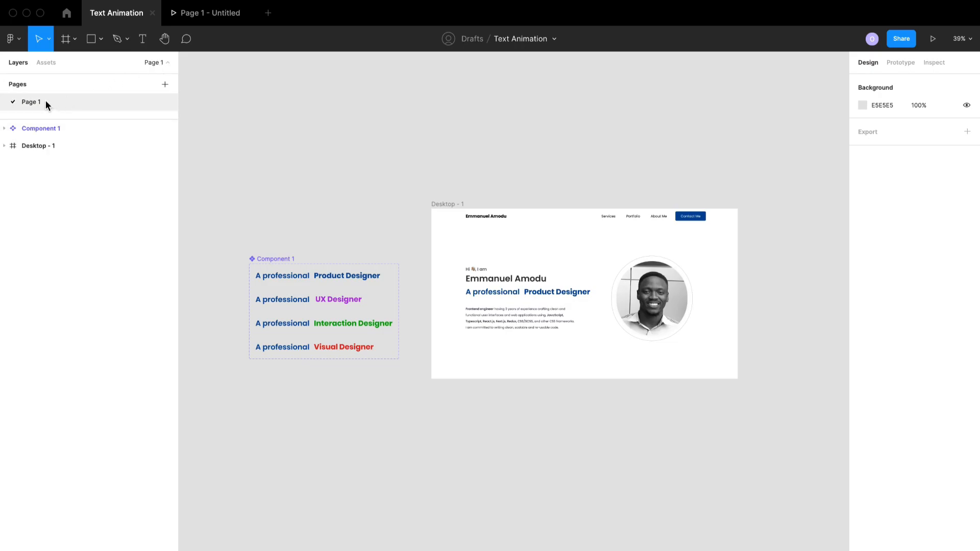
mouse_move(166, 85)
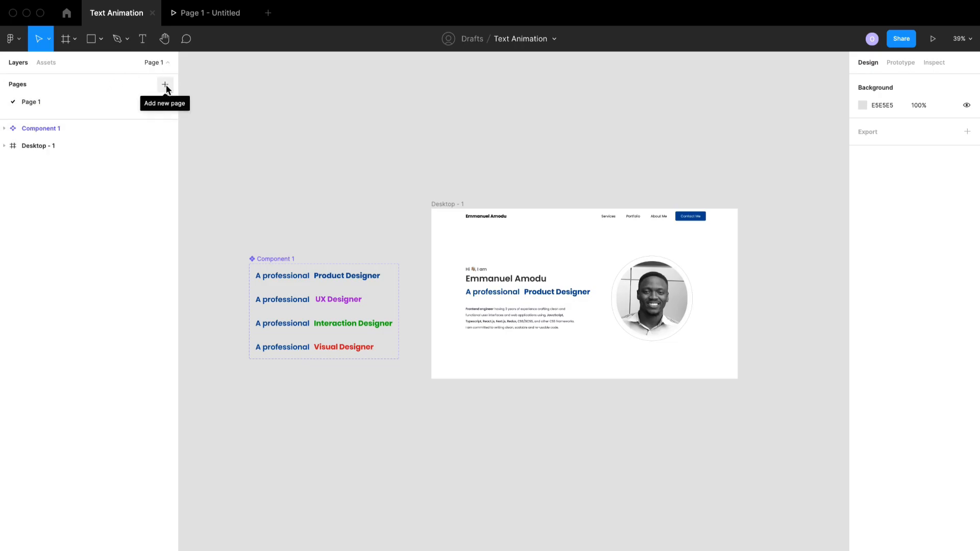
left_click(165, 85)
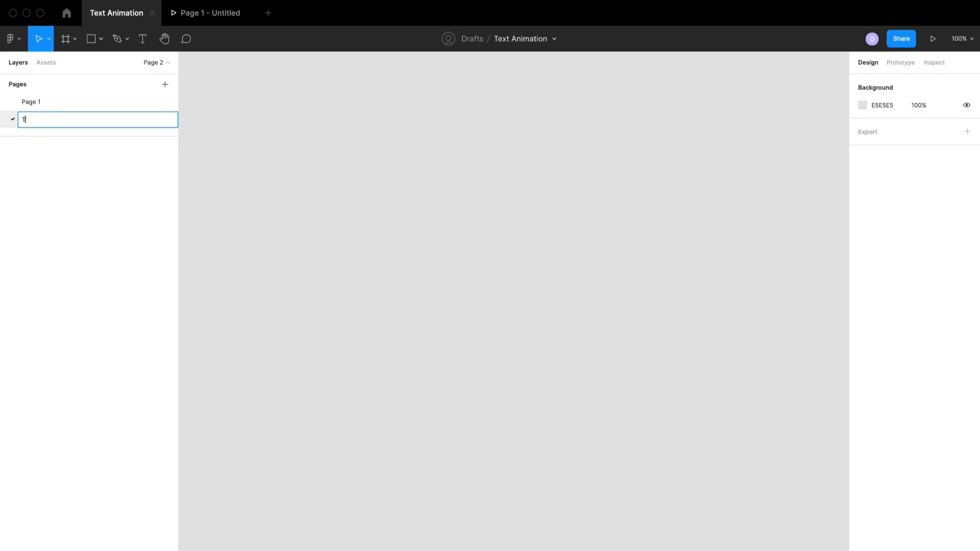
type("Text Animation")
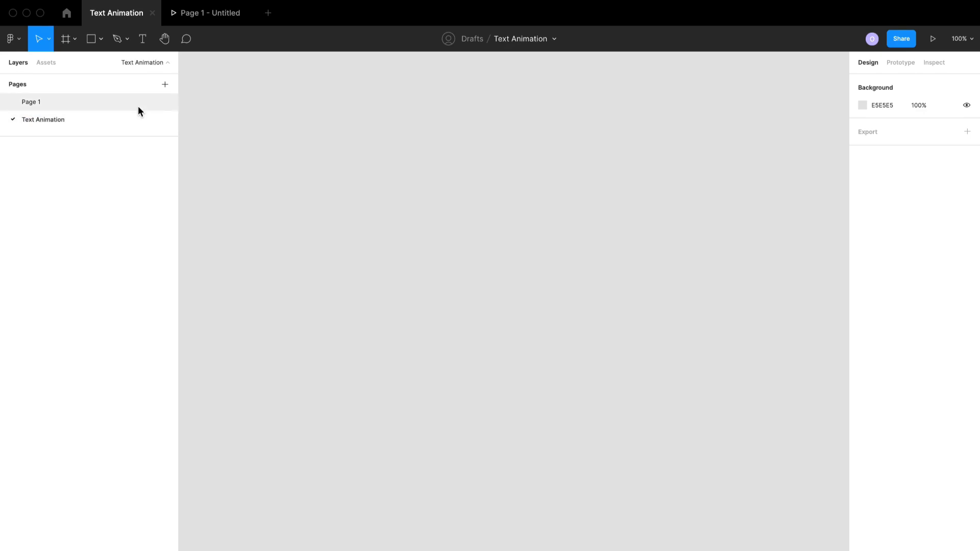
- Copy Desktop - 1 from Page 1 onto the Text Animation page
left_click(32, 102)
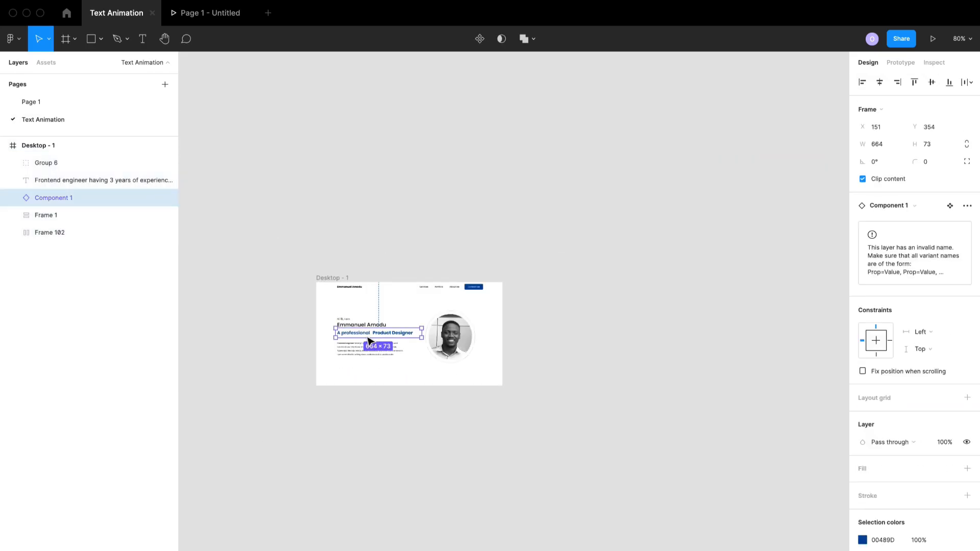
scroll("down", 3)
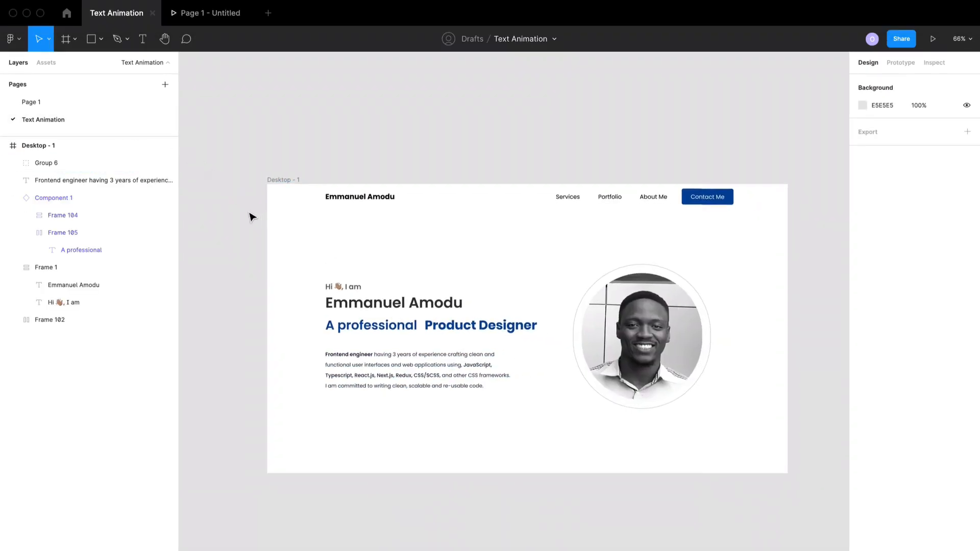
- Create 'A Professional' and 'Product Designer' text layers left of the frame and remove the old title instance
left_click(142, 39)
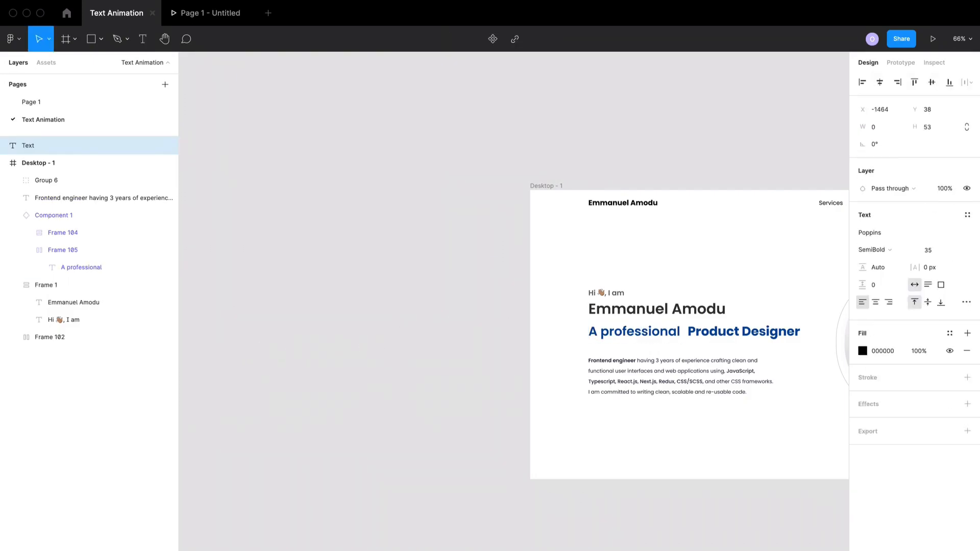
type("A Professional")
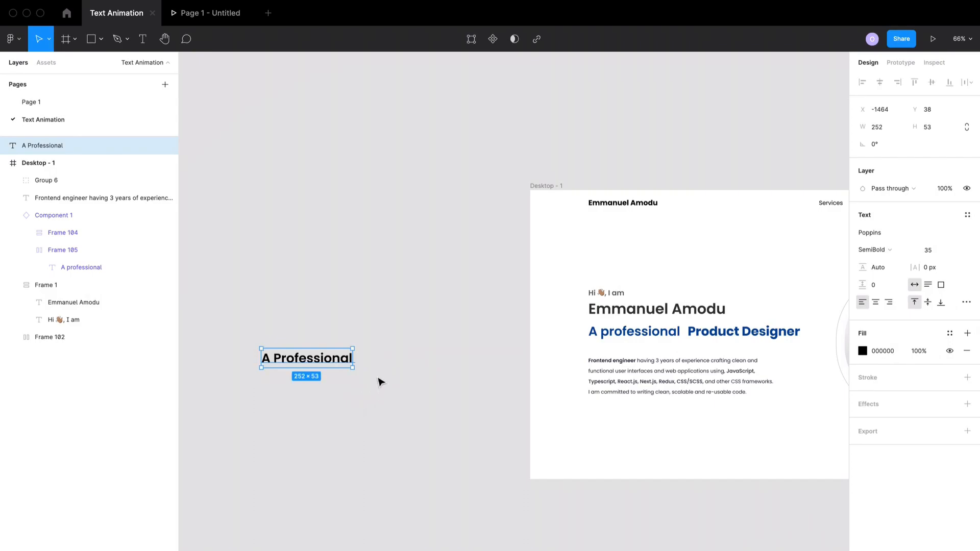
double_click(305, 359)
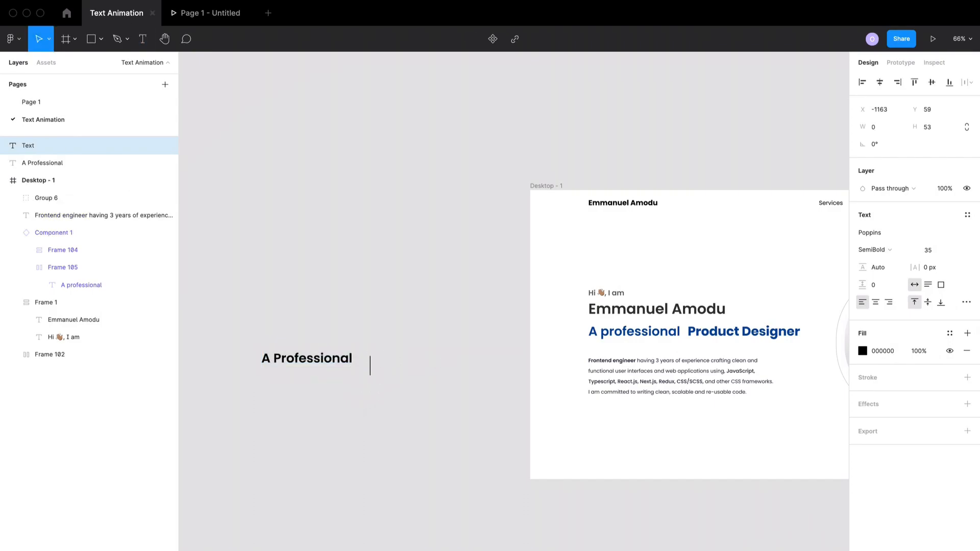
type("Product")
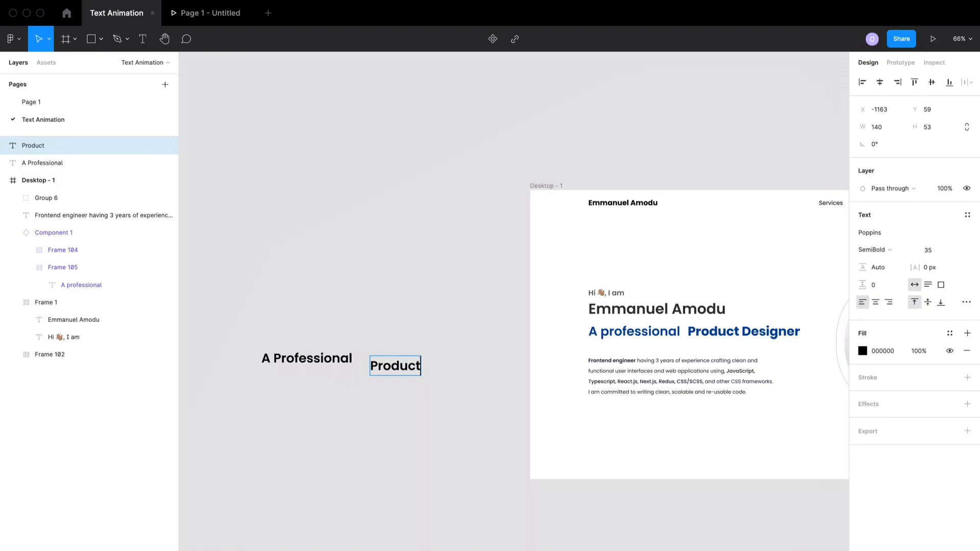
type("Des")
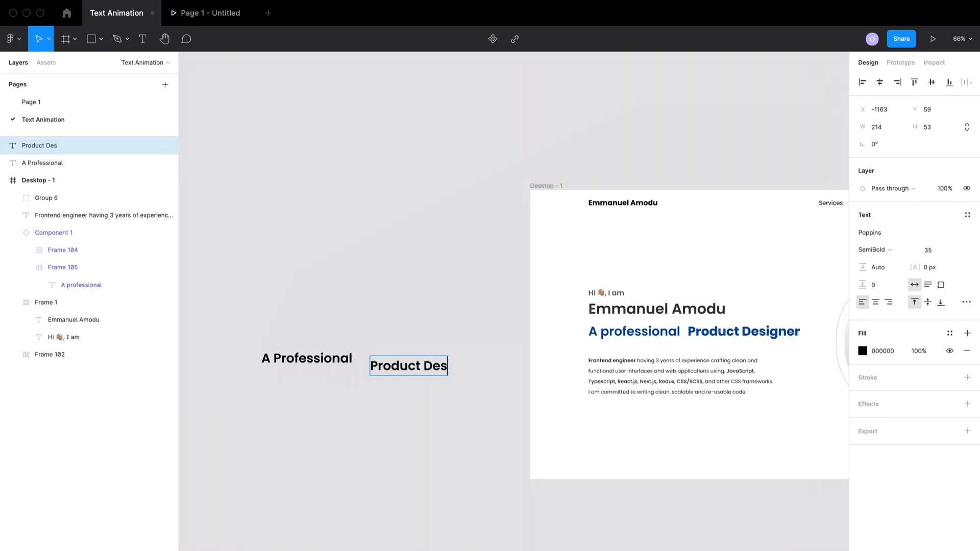
type("igner")
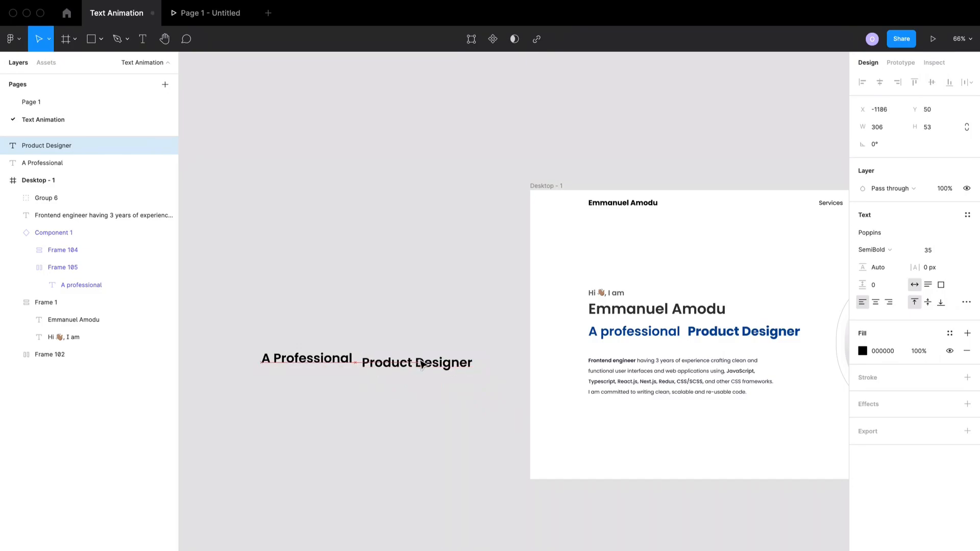
left_click(416, 362)
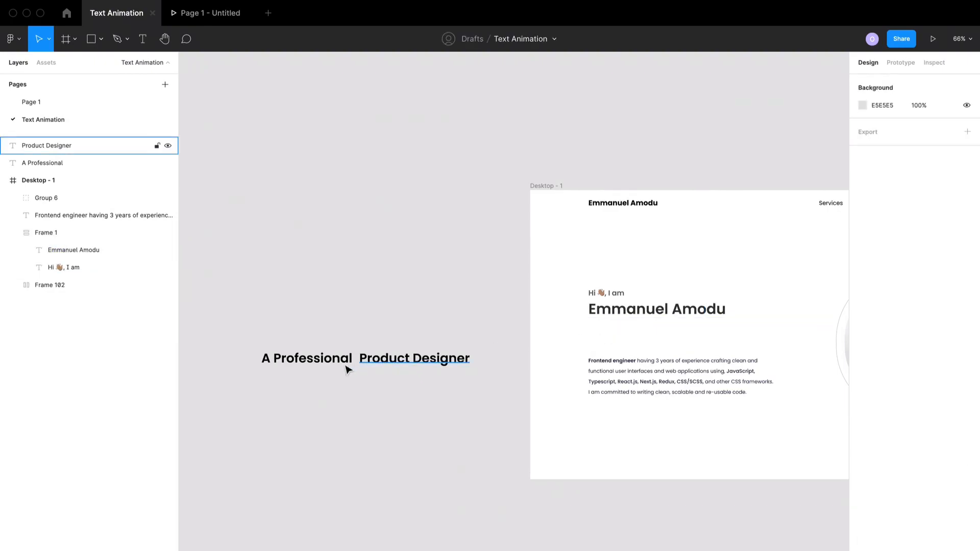
- Frame the texts and stack four Product Designer copies in a vertical auto-layout column
left_click(414, 357)
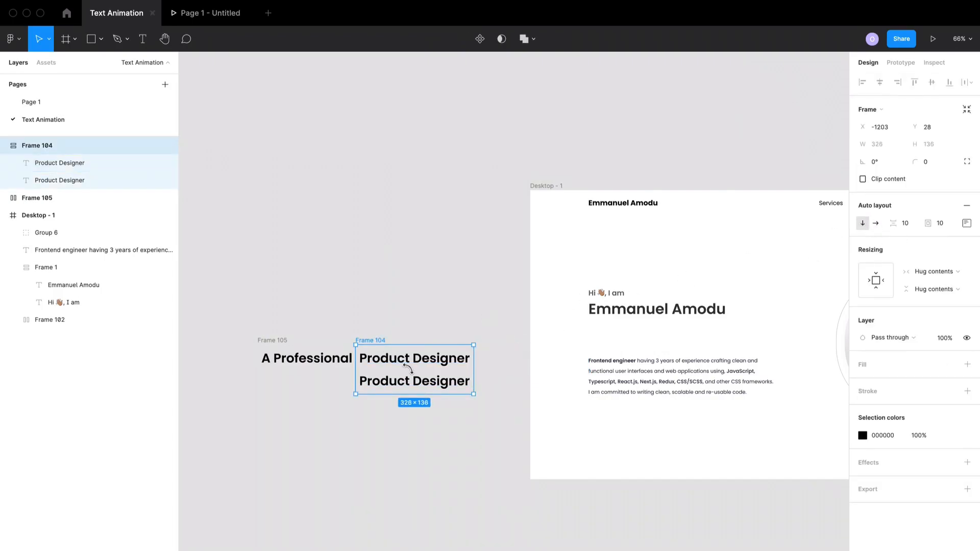
left_click(414, 381)
type("U")
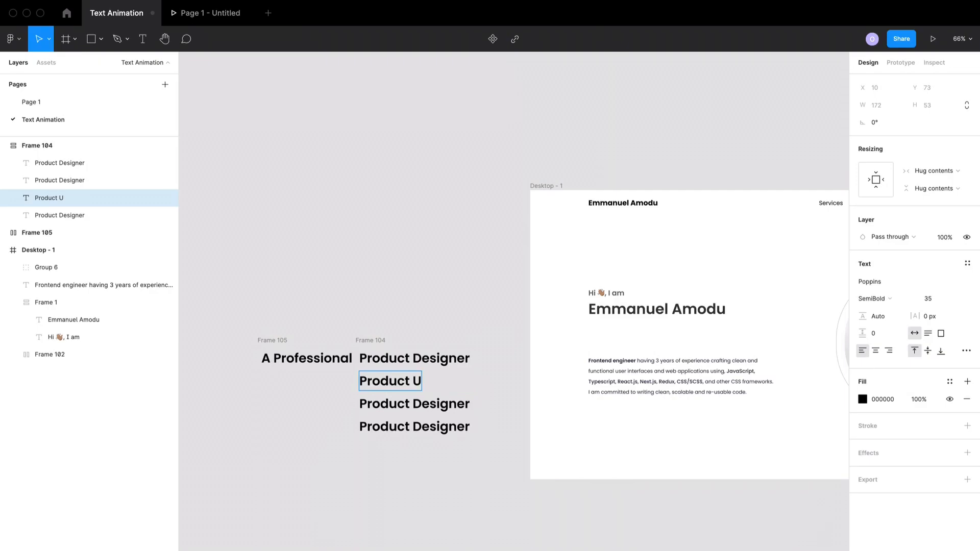
- Retype the copies as UX Designer, Interaction Designer and Visual Designer
double_click(389, 381)
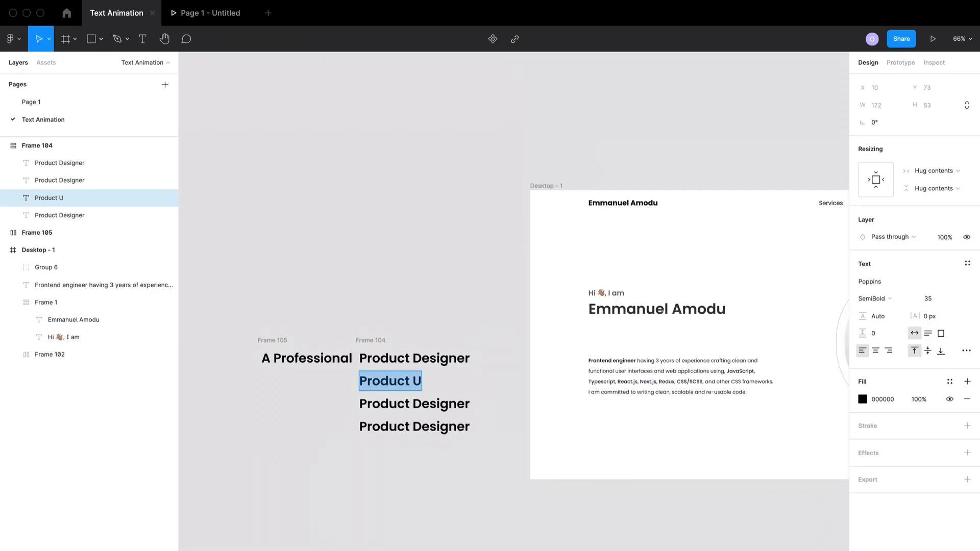
type("UX Designer")
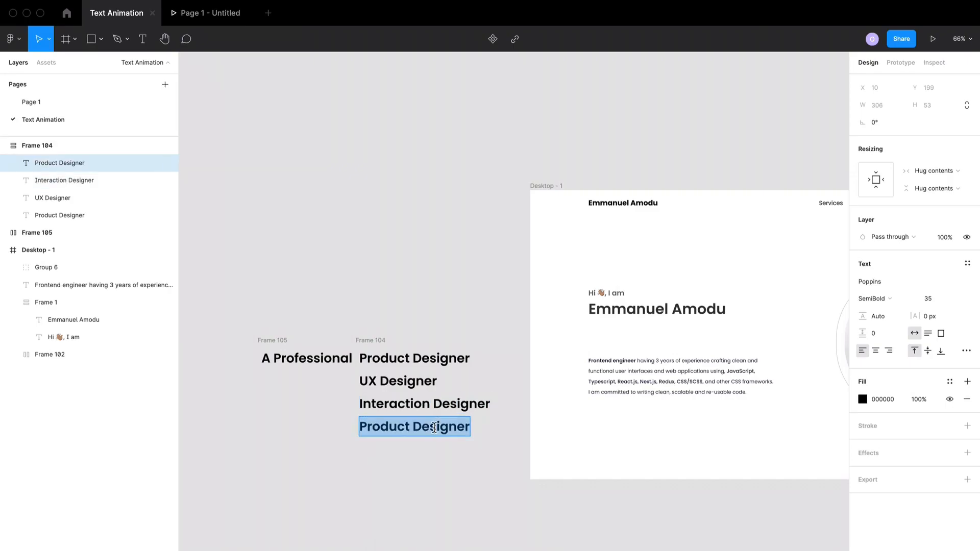
type("Visual")
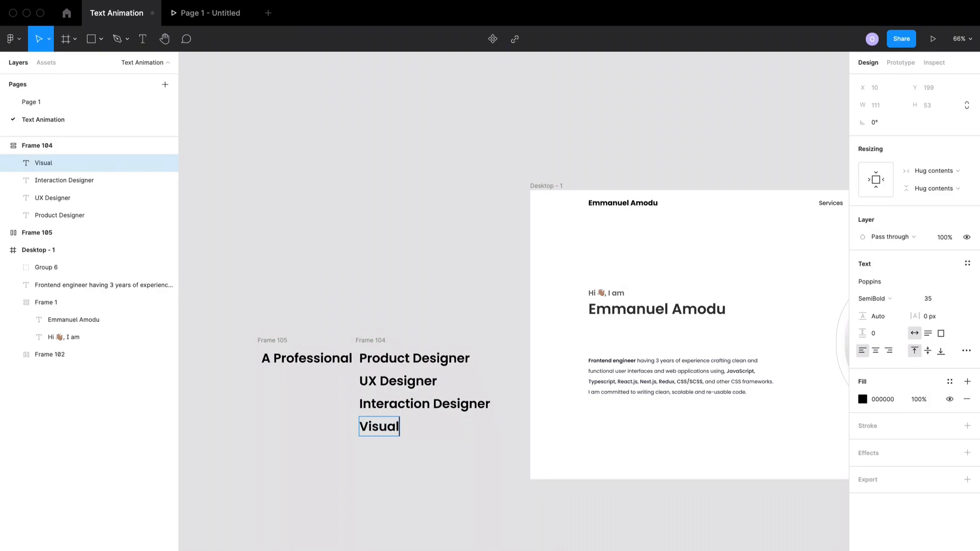
type("Designer")
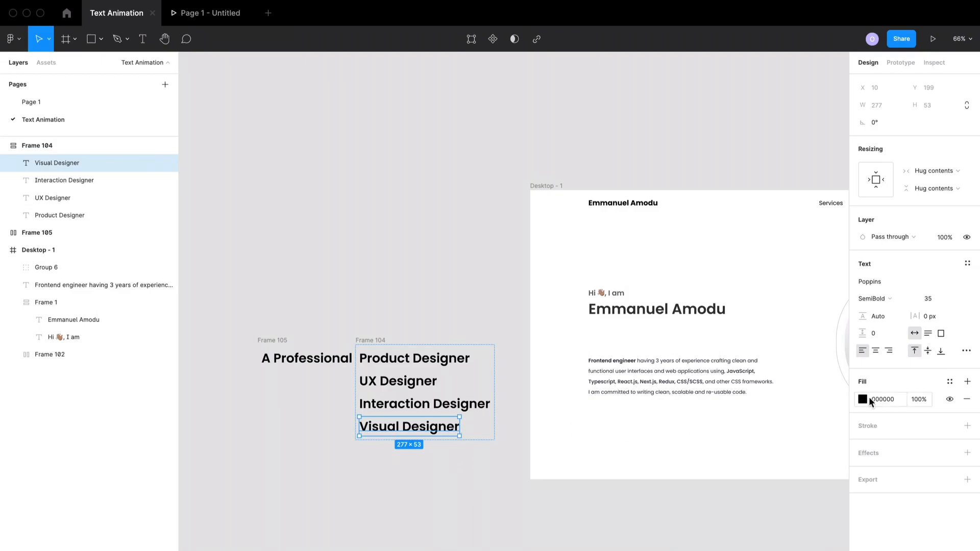
- Colour Visual Designer red, Interaction Designer green and UX Designer purple
left_click(864, 400)
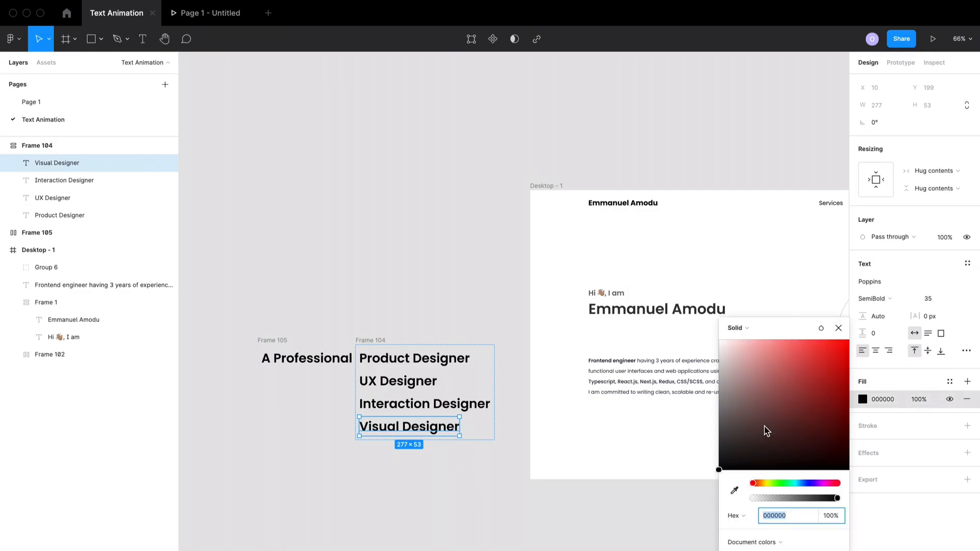
left_click(841, 366)
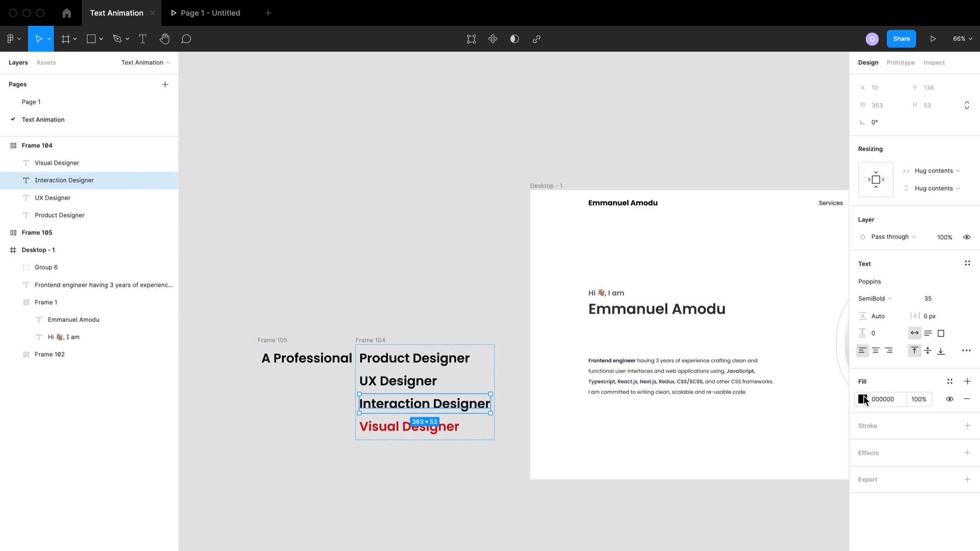
left_click(864, 399)
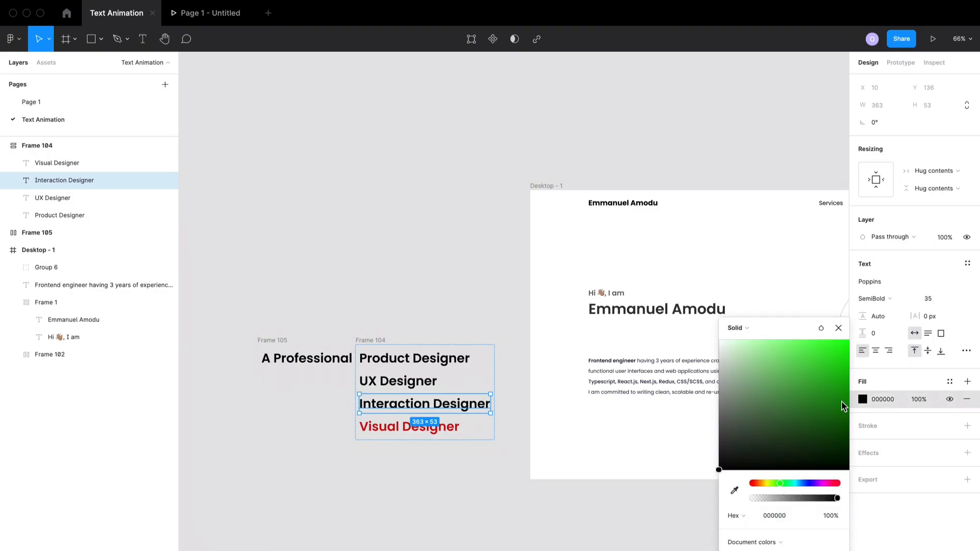
left_click(841, 402)
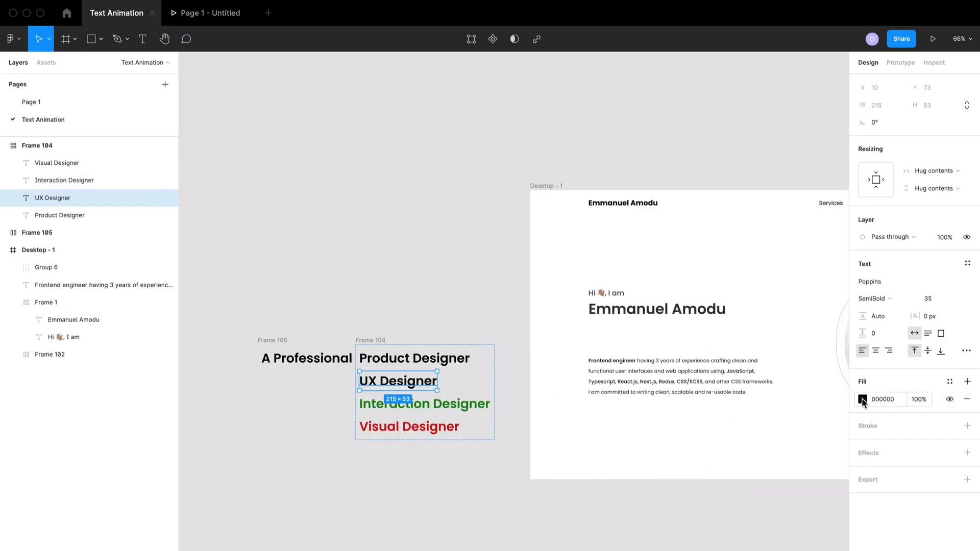
left_click(863, 399)
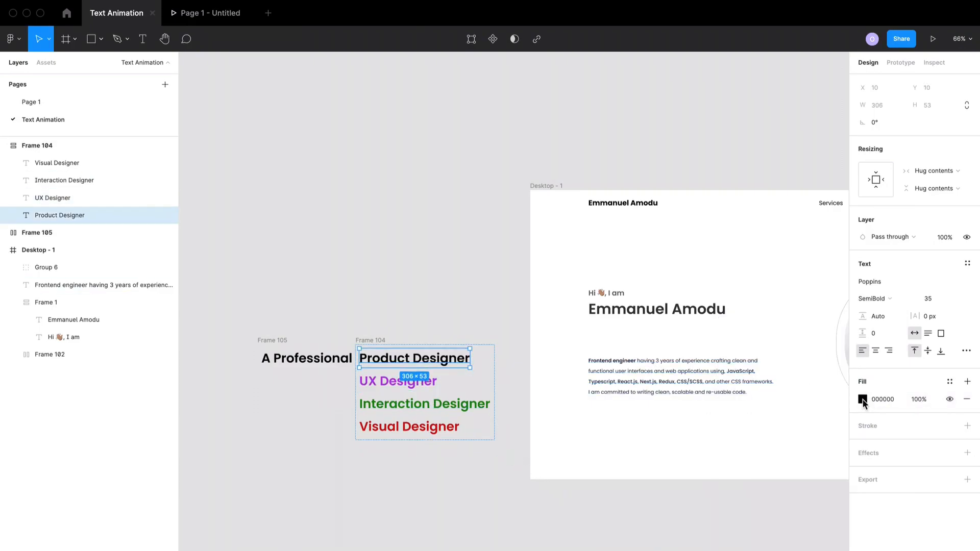
- Colour Product Designer deep blue (0038FF) and clear the selection
left_click(864, 400)
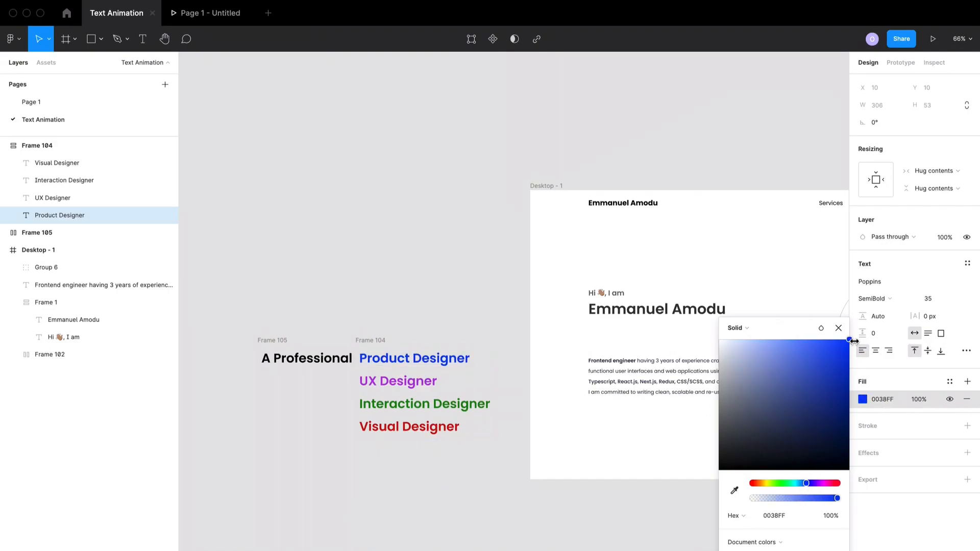
left_click(414, 357)
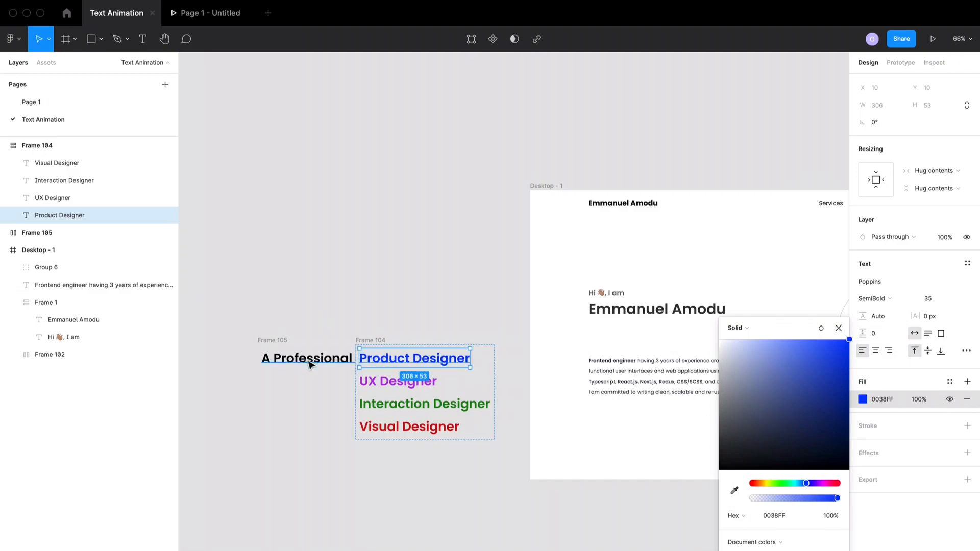
left_click(307, 358)
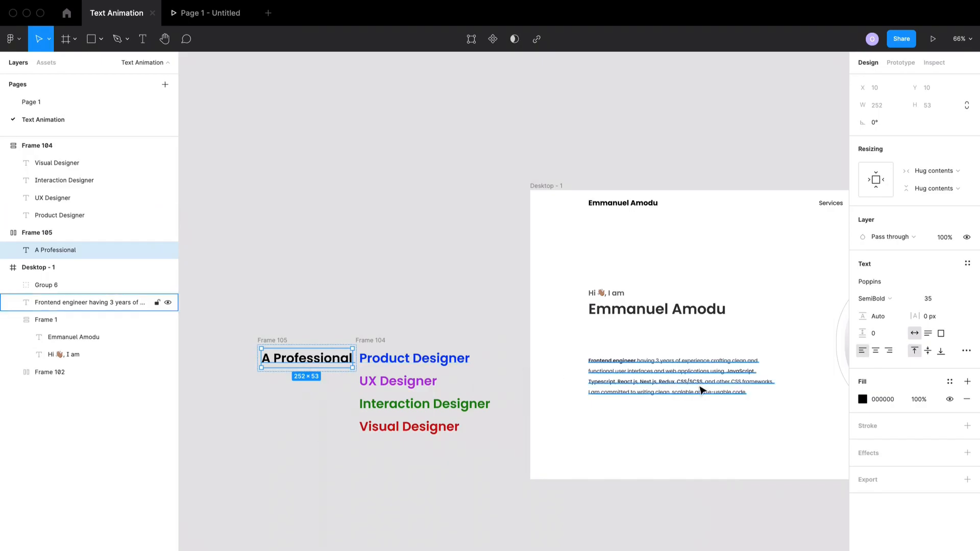
left_click(415, 323)
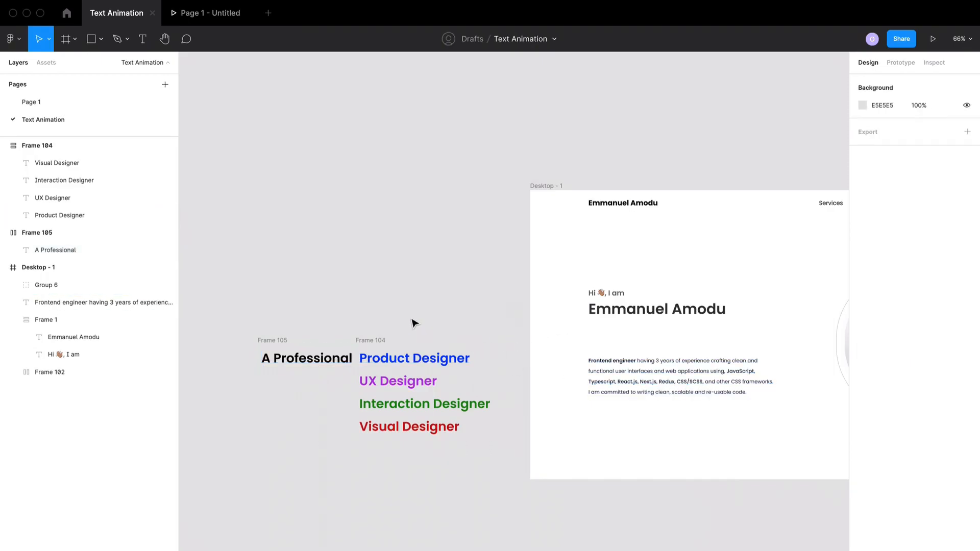
- Wrap A Professional and the title column in a horizontal auto-layout frame cut to one line's height
left_click(415, 359)
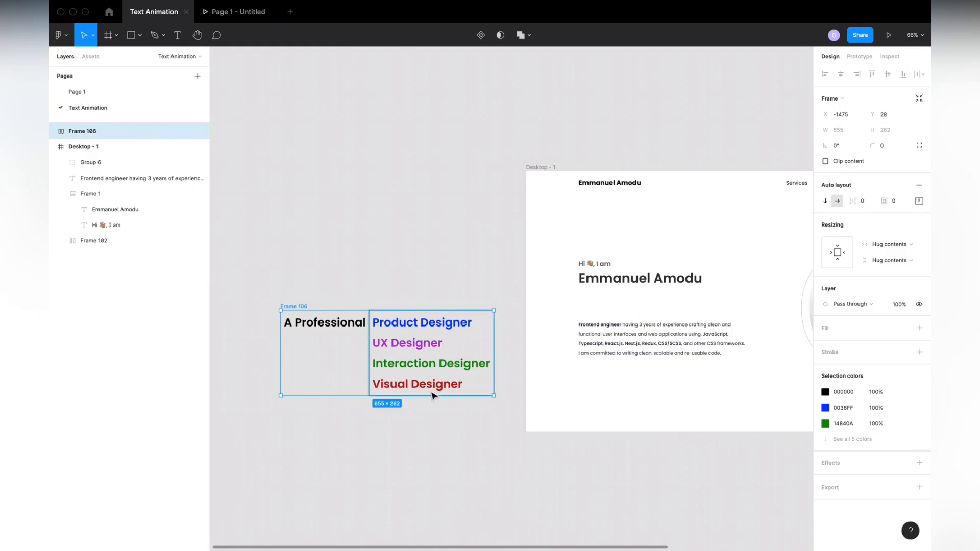
mouse_move(428, 394)
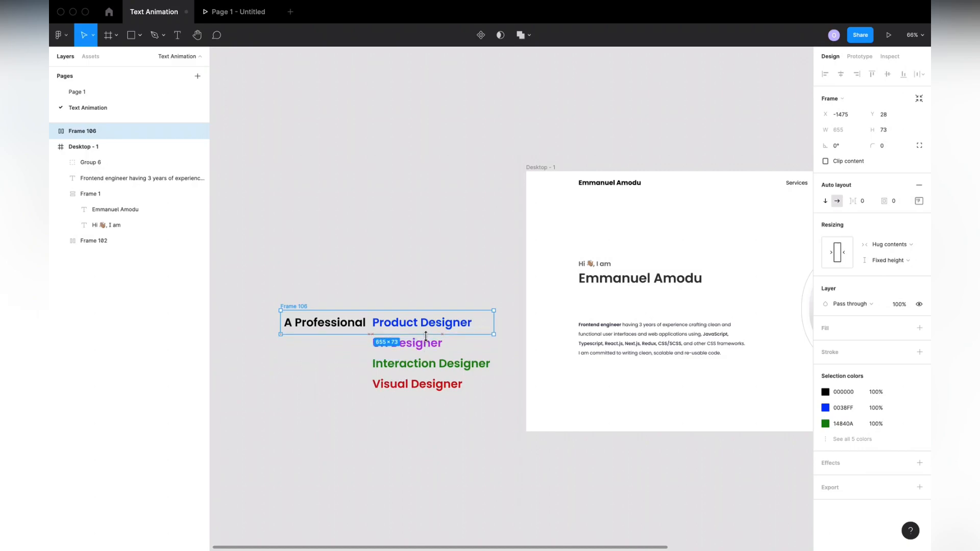
mouse_move(655, 249)
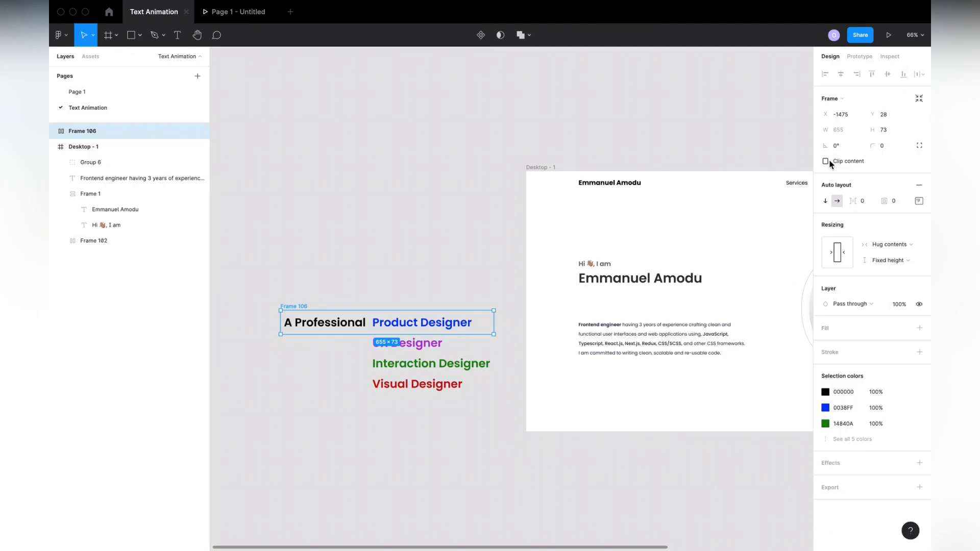
- Clip the combined frame's content and duplicate it to show UX Designer below Product Designer
left_click(826, 161)
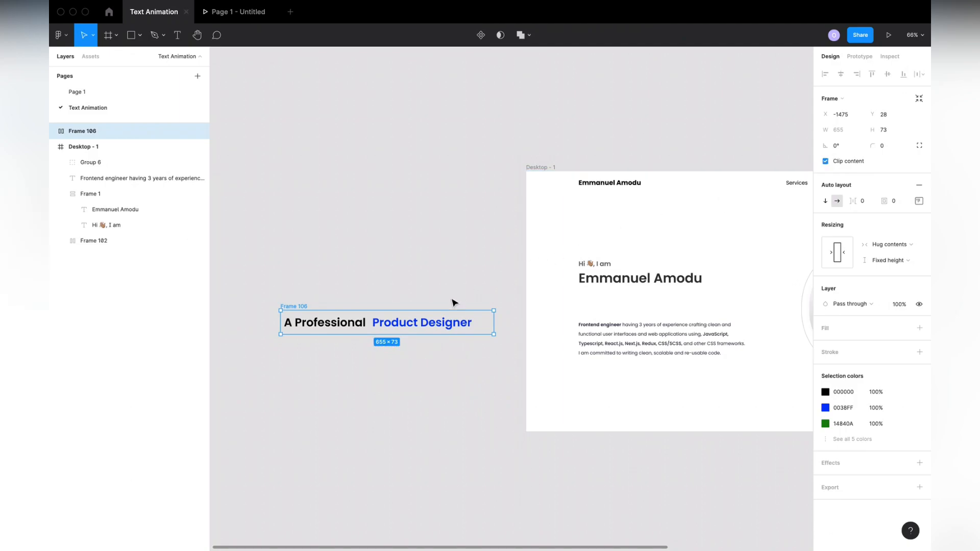
mouse_move(407, 307)
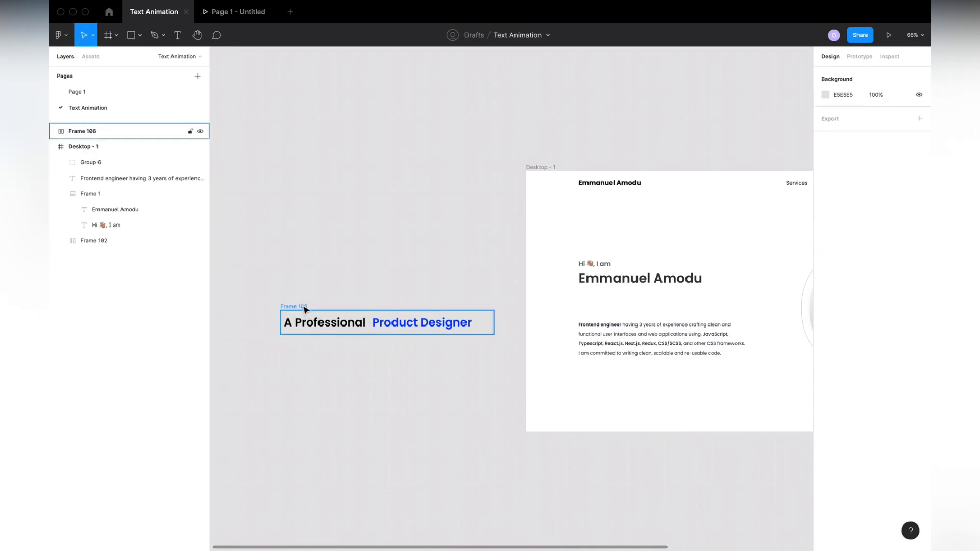
left_click(386, 322)
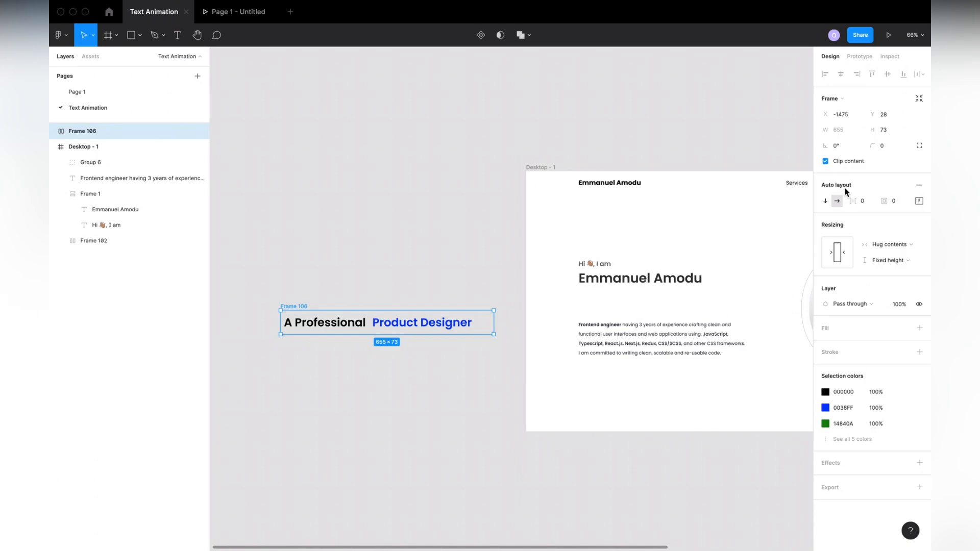
mouse_move(896, 203)
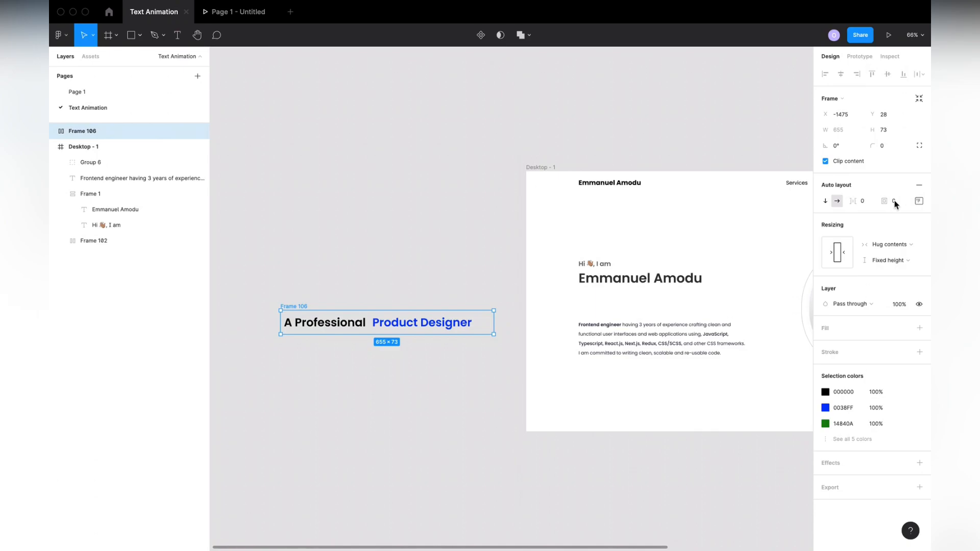
mouse_move(895, 201)
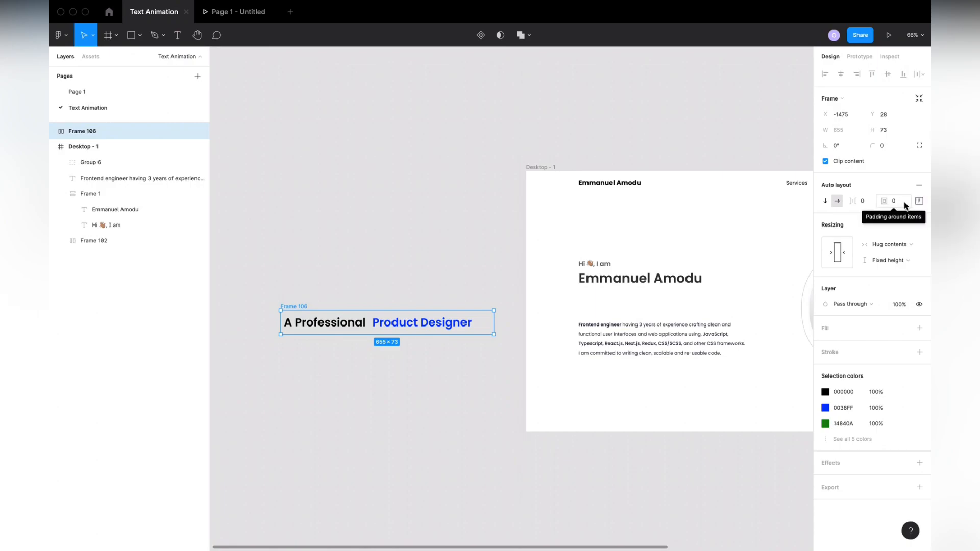
left_click(919, 202)
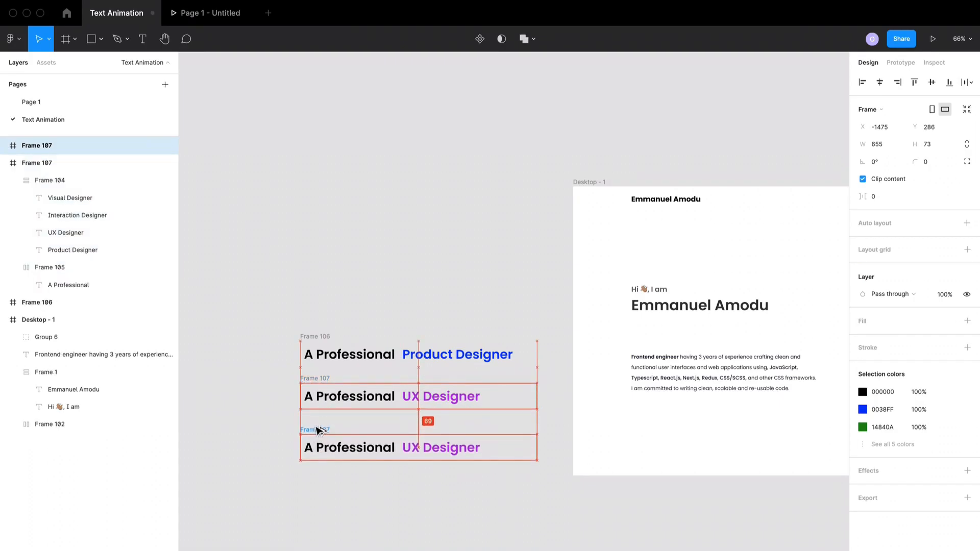
- Duplicate again for Interaction Designer and Visual Designer, shifting titles inside each copy
left_click(468, 453)
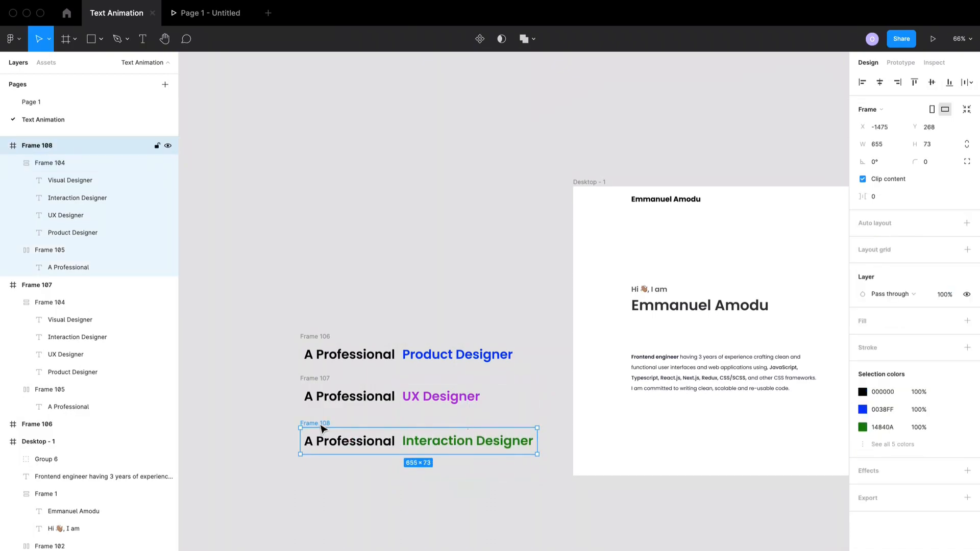
key("ctrl+d")
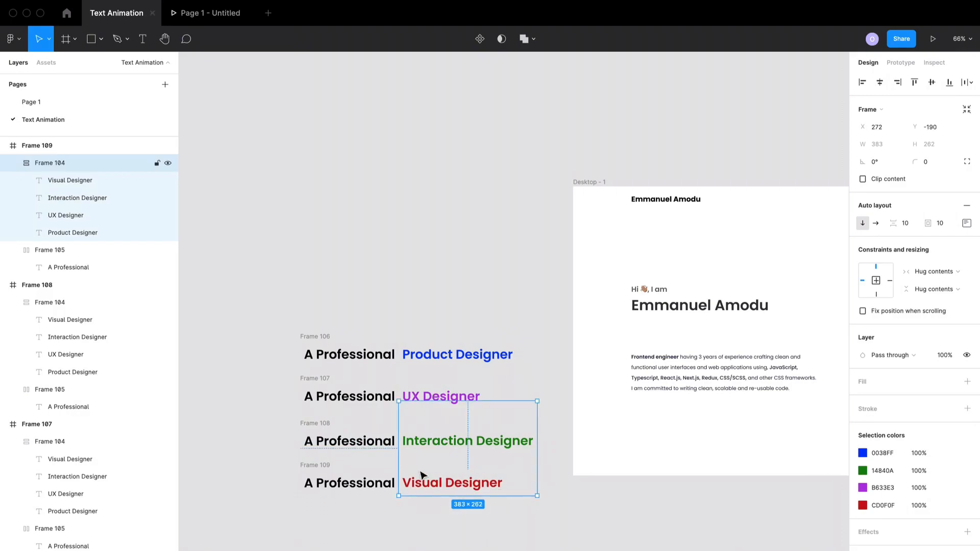
left_click(313, 309)
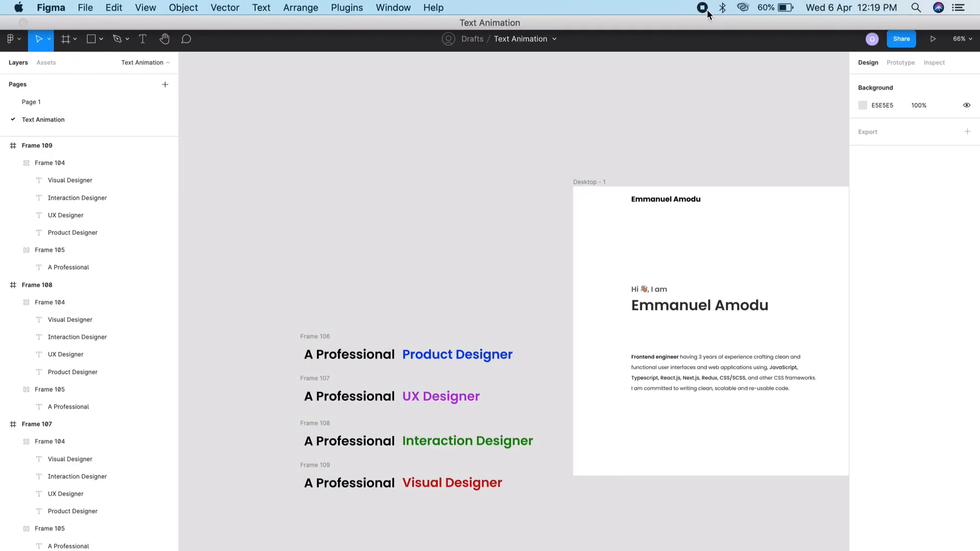
- Rename the four frames Product Designer, UX, Interaction and Visual in the Layers panel
left_click(900, 62)
type("Product")
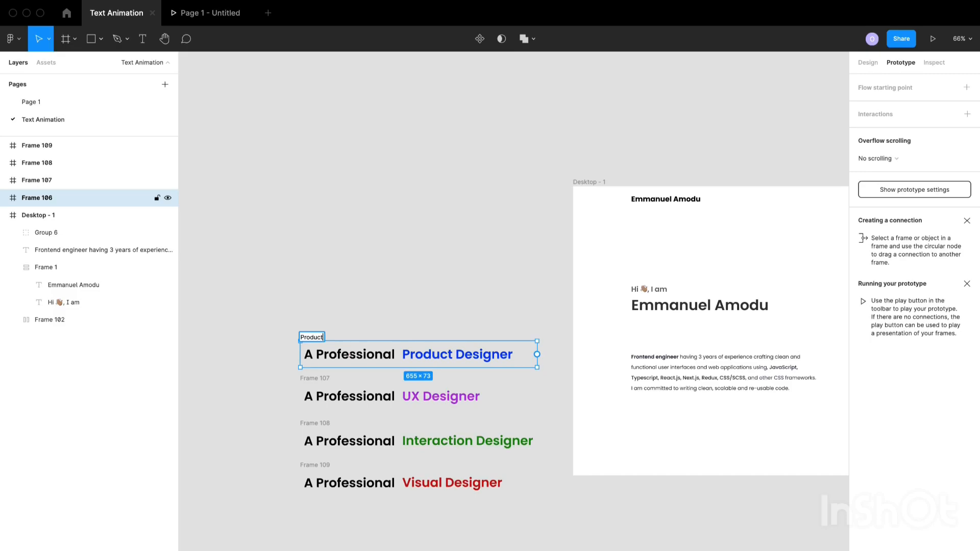
type("Designer")
left_click(315, 423)
type("Interaction")
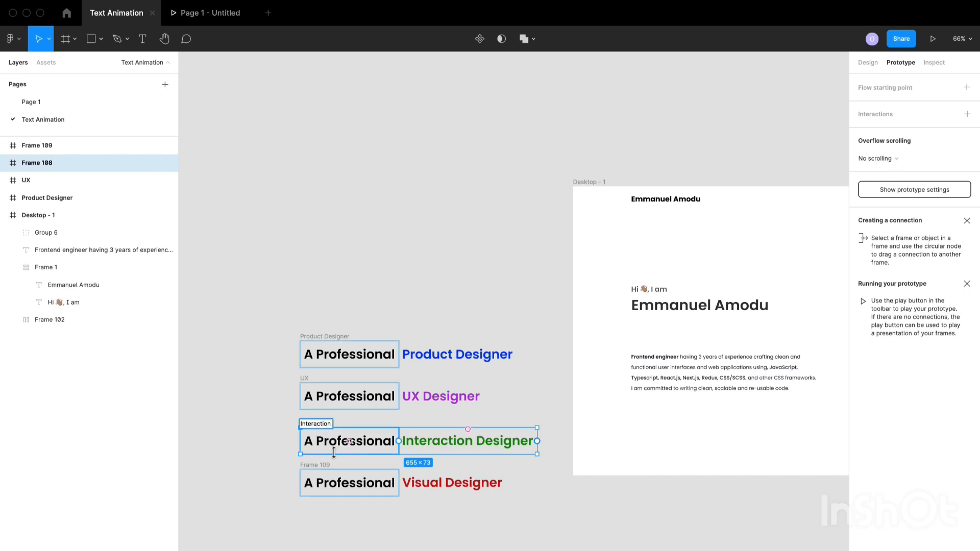
left_click(418, 482)
type("Visual")
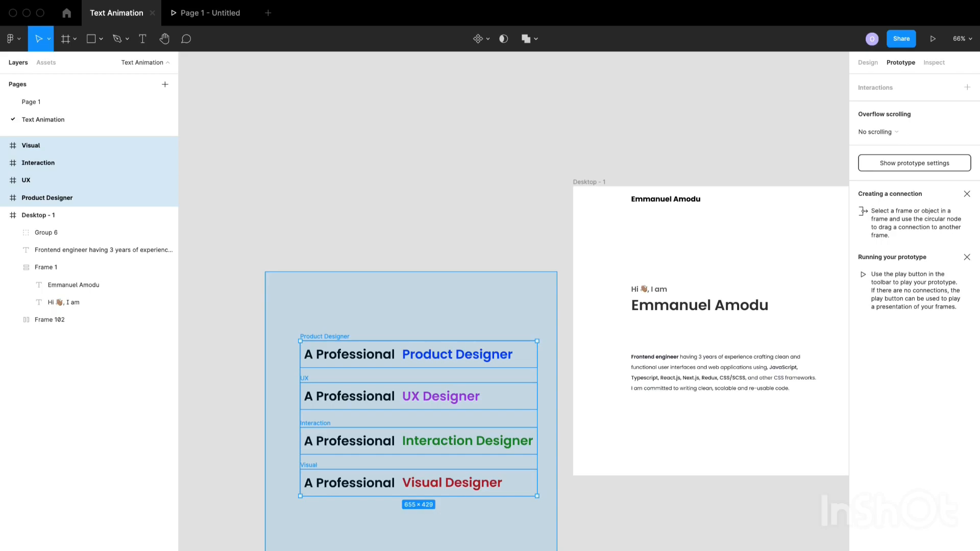
- Combine the four title frames into a component set via Create component set
left_click(489, 39)
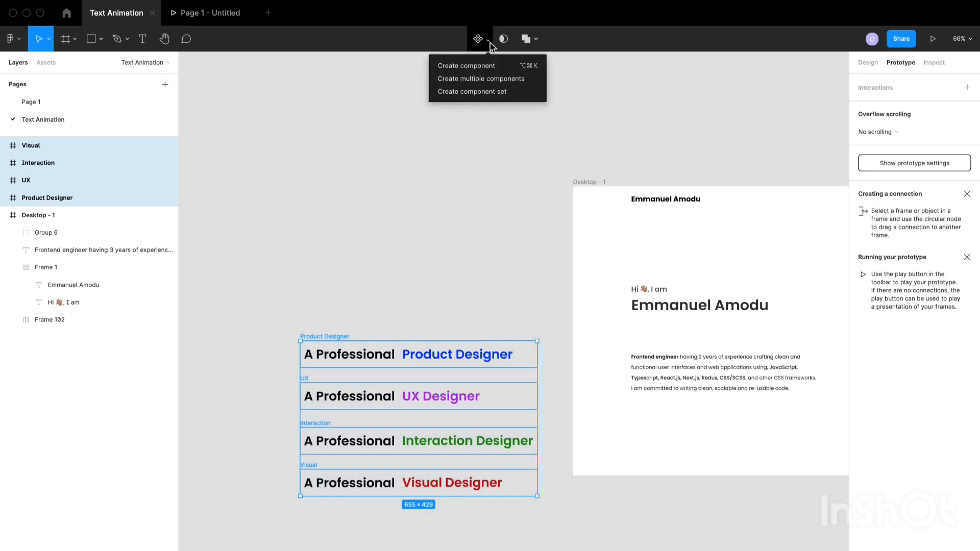
left_click(471, 91)
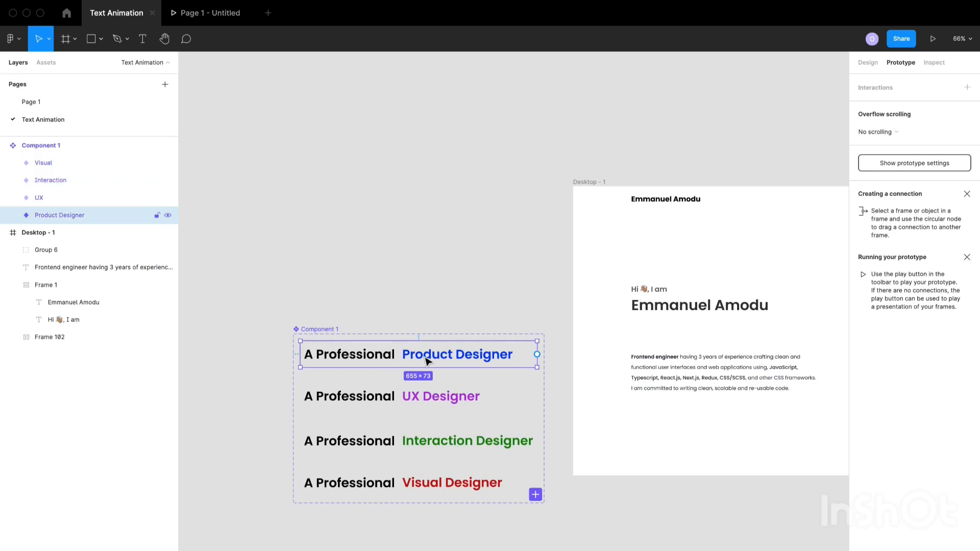
mouse_move(522, 274)
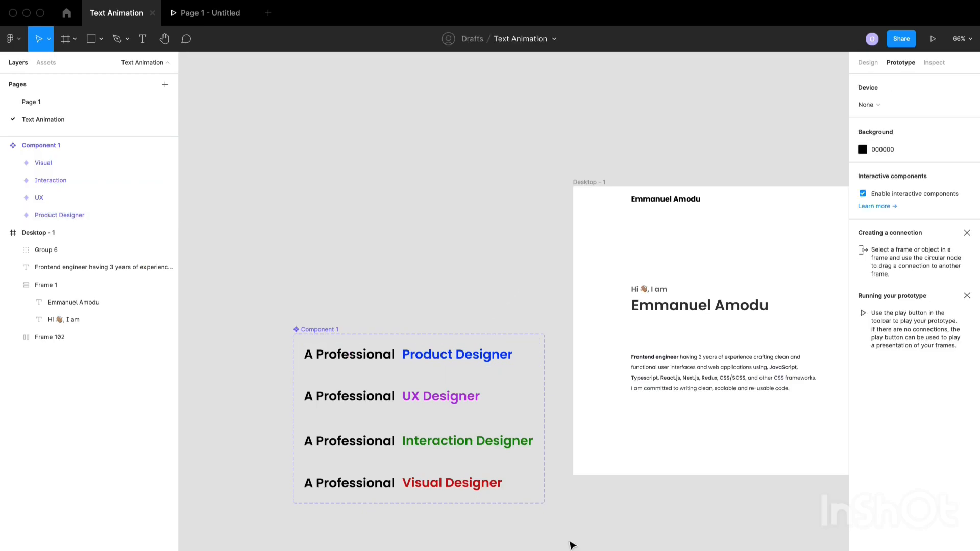
mouse_move(570, 533)
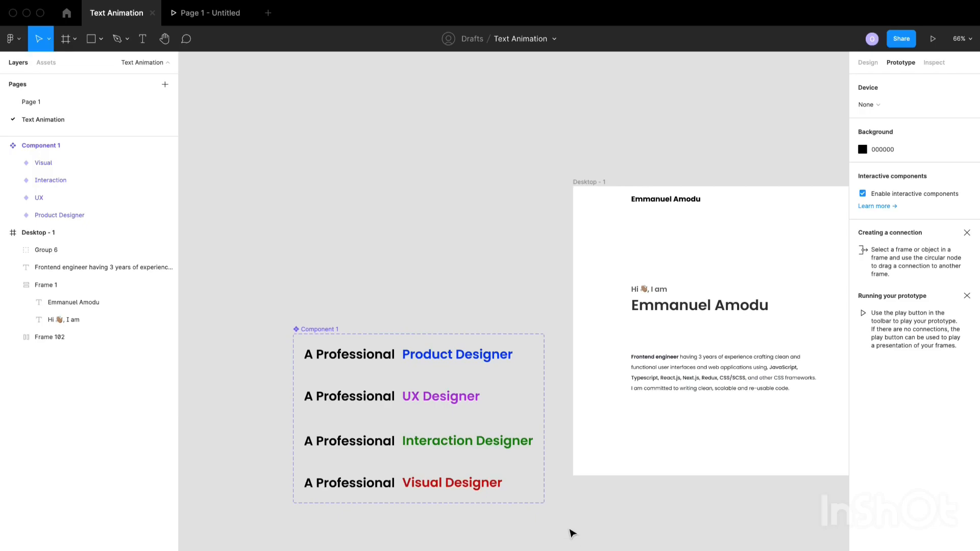
- Add an After delay interaction on Product Designer that changes to the UX variant
left_click(417, 354)
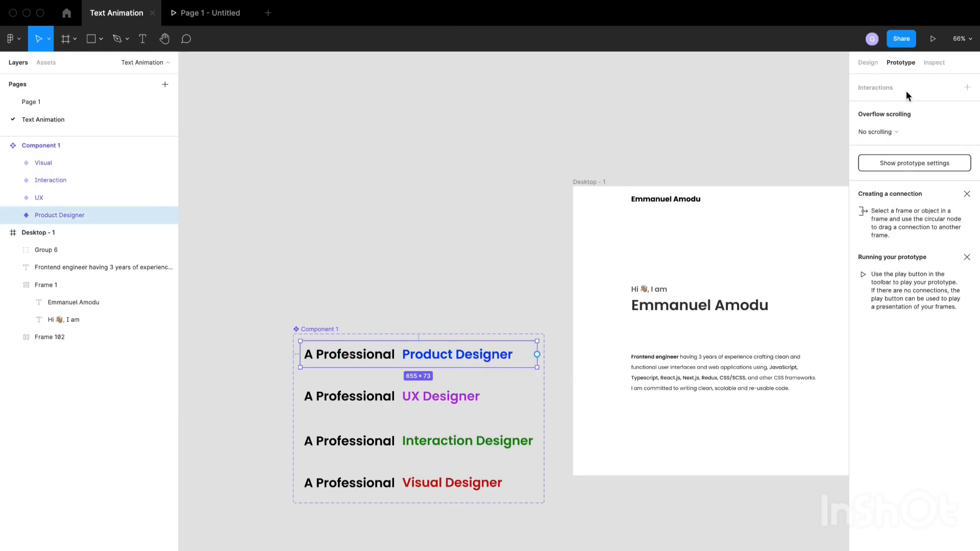
left_click(967, 88)
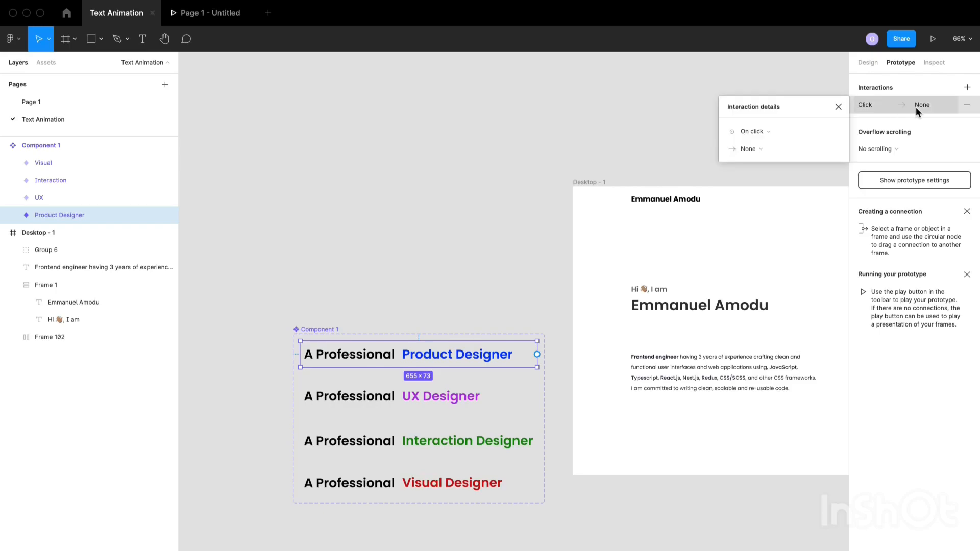
left_click(754, 131)
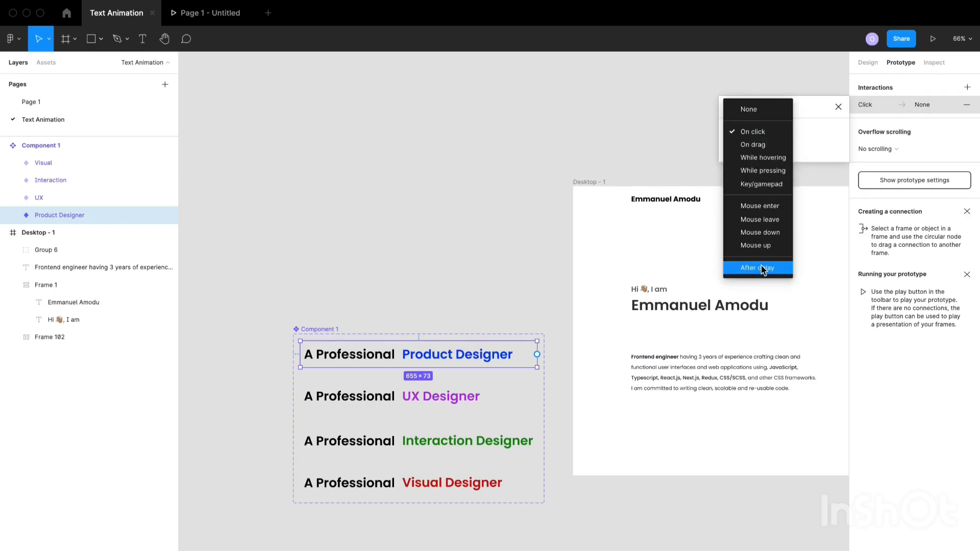
left_click(757, 268)
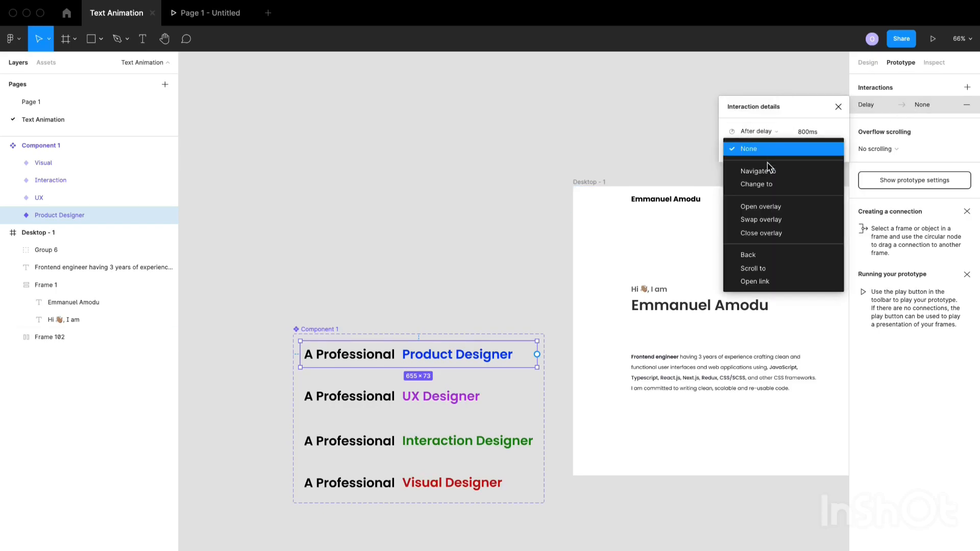
left_click(757, 183)
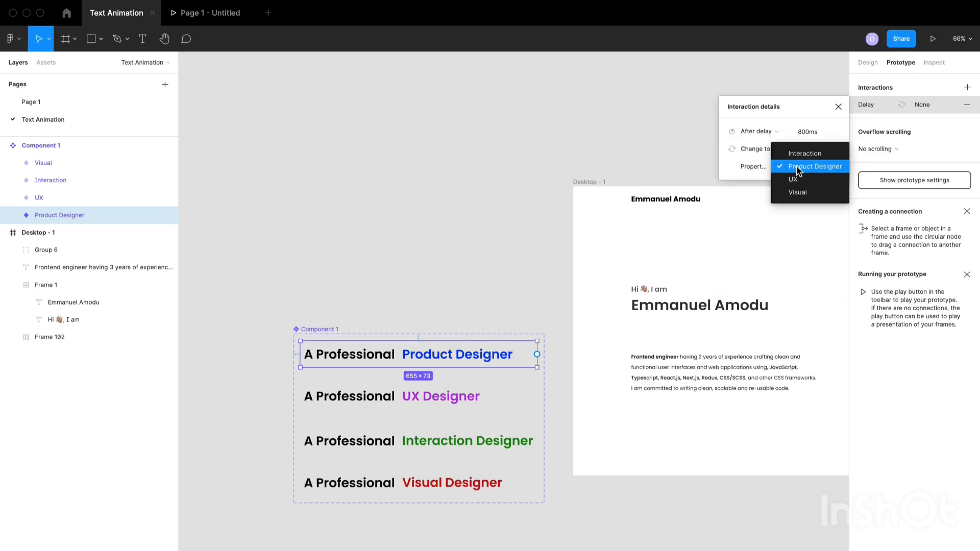
left_click(793, 180)
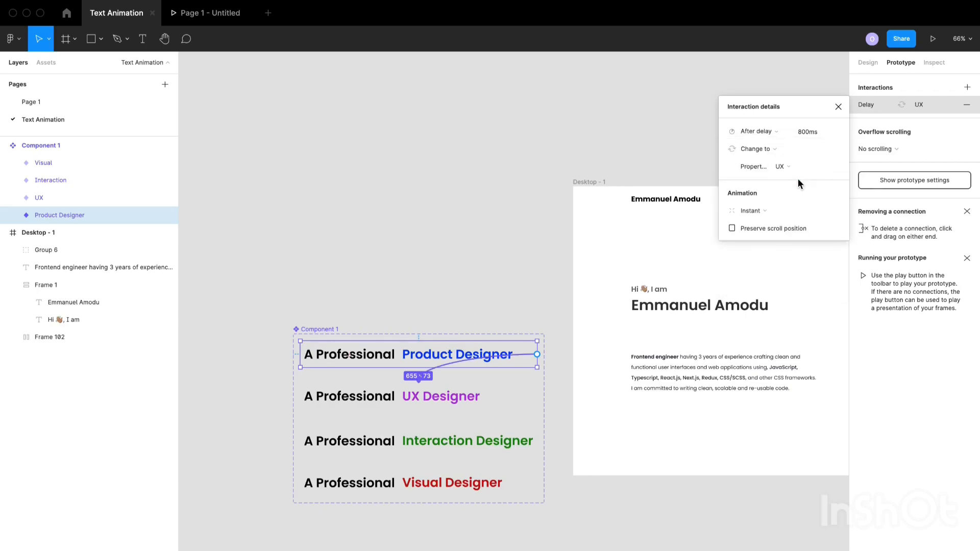
- Set the transition to Smart animate with Ease in and out over 1000ms
left_click(754, 210)
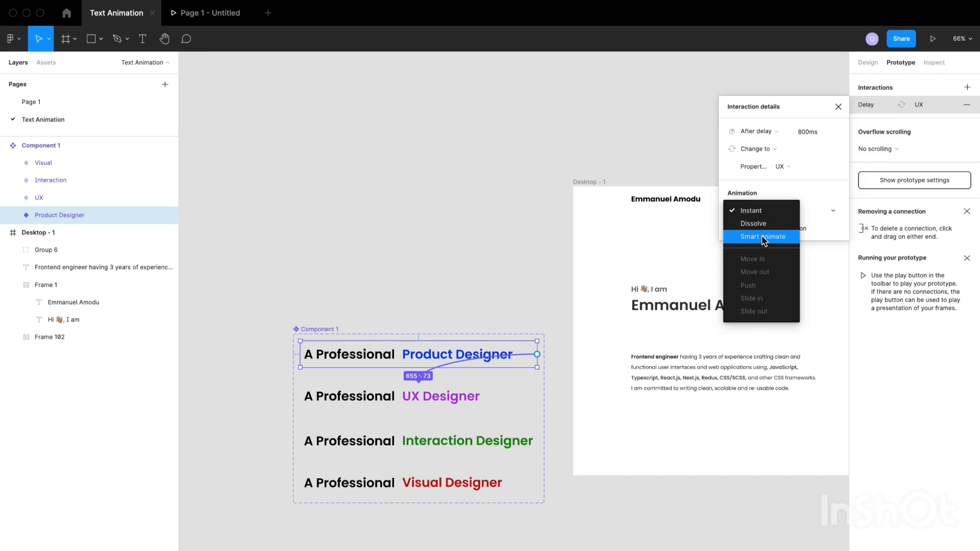
left_click(761, 236)
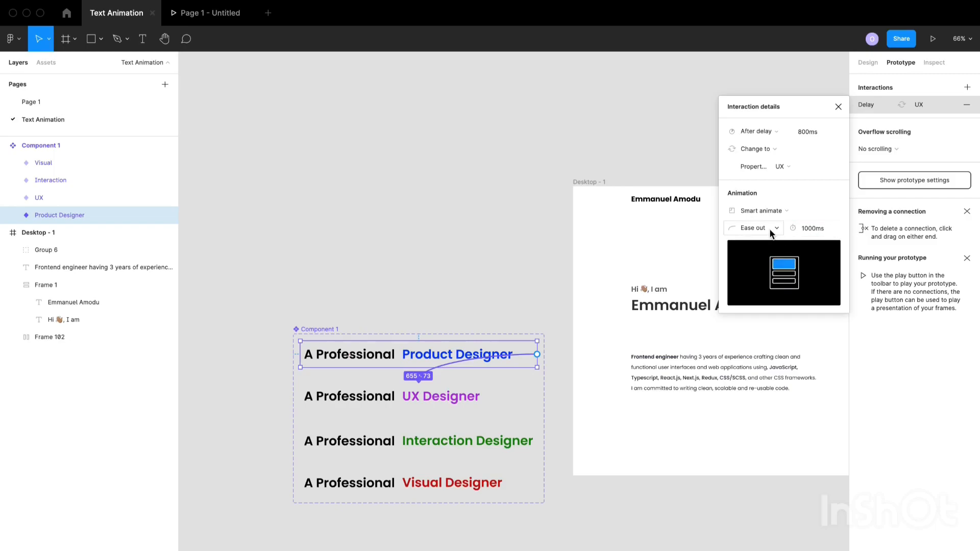
left_click(754, 227)
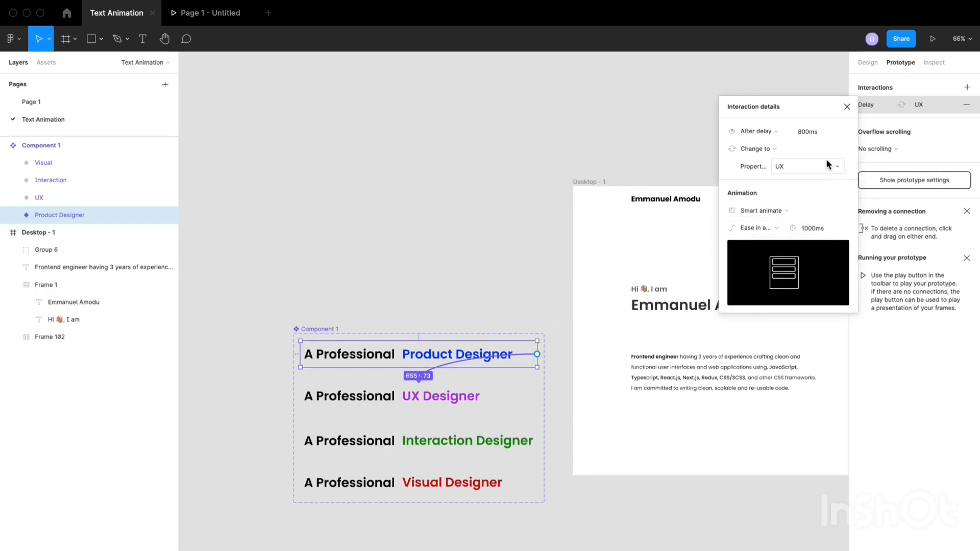
left_click(848, 107)
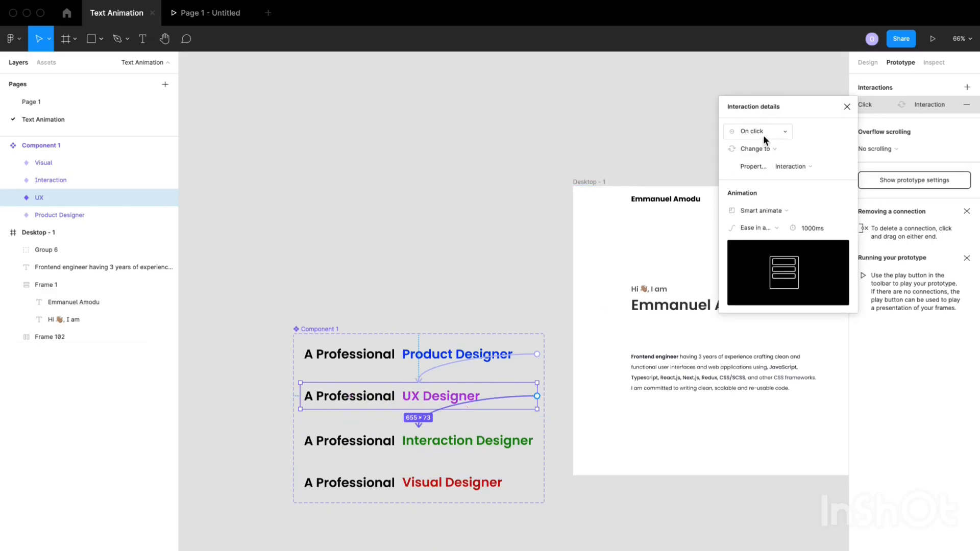
- Make UX advance to Interaction after a delay and link Interaction to Visual
left_click(756, 130)
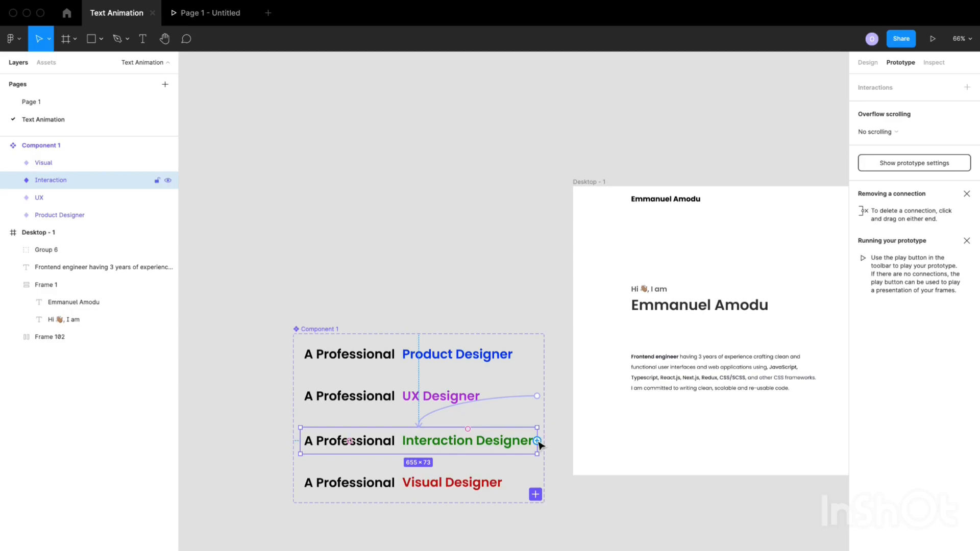
left_click(538, 441)
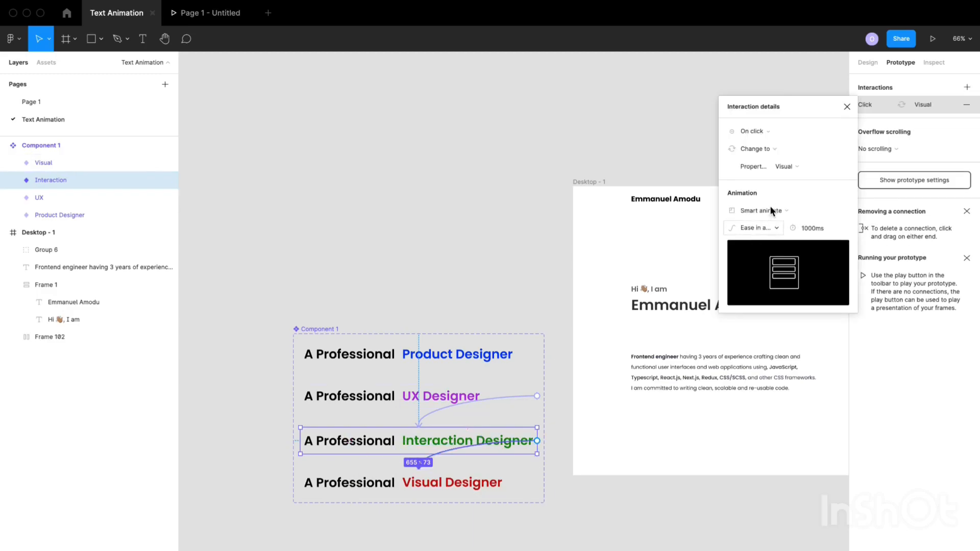
left_click(754, 131)
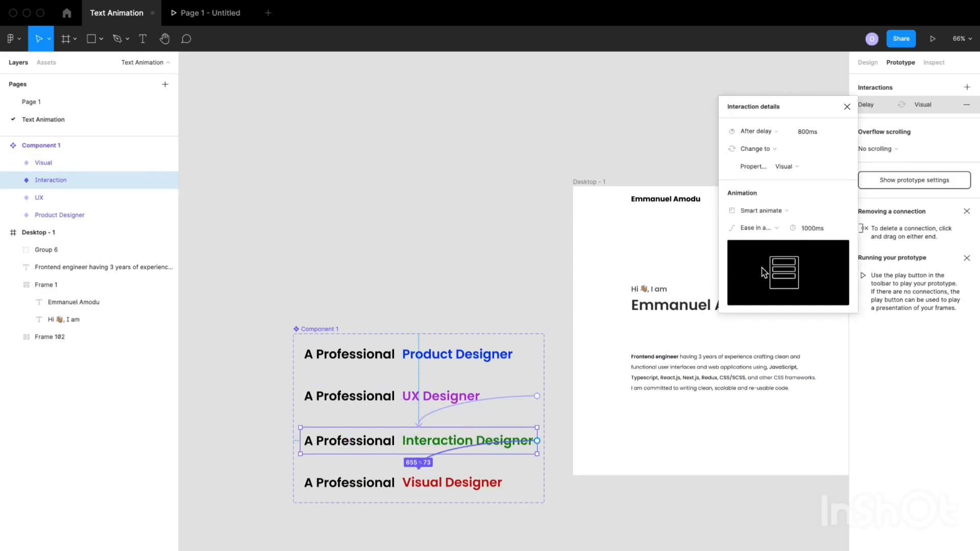
mouse_move(634, 349)
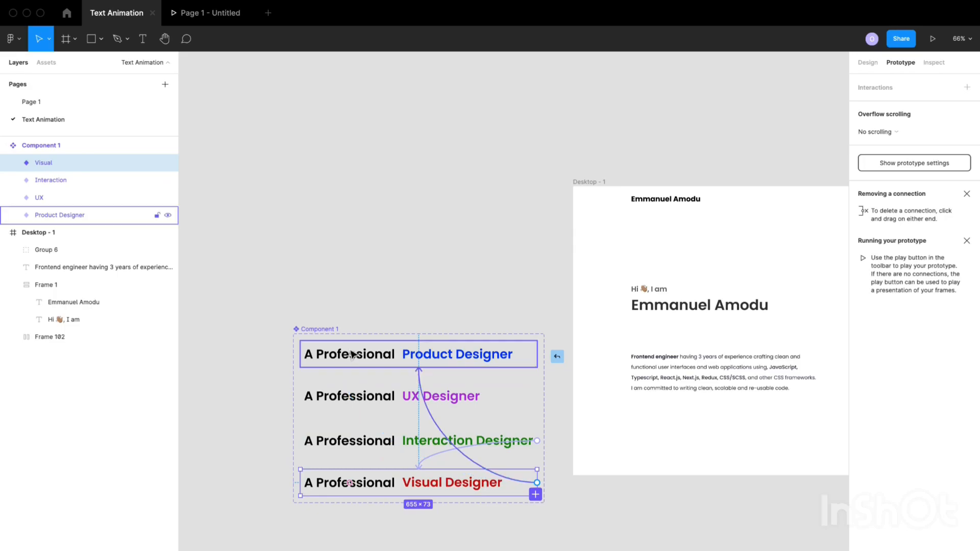
- Link Visual back to Product Designer, advancing after a delay, closing the loop
left_click(555, 356)
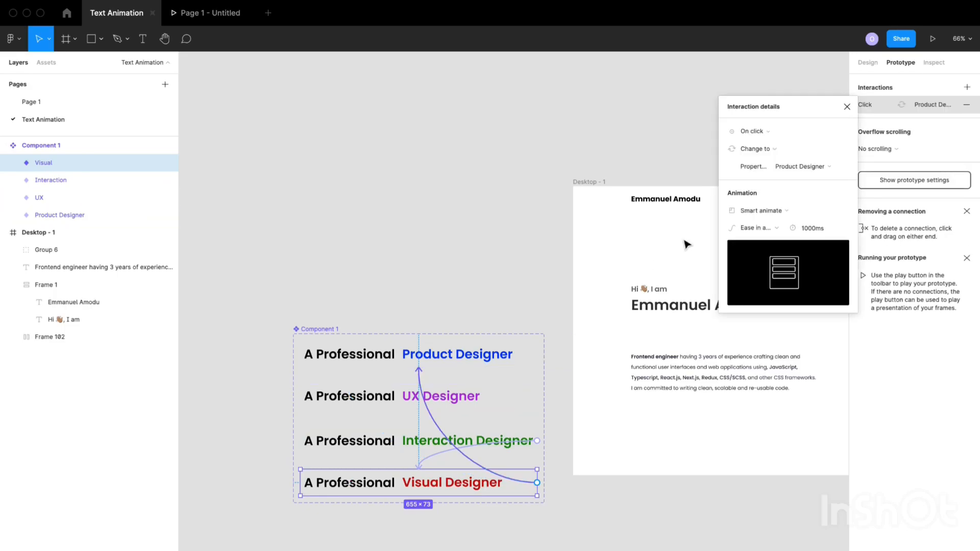
mouse_move(752, 131)
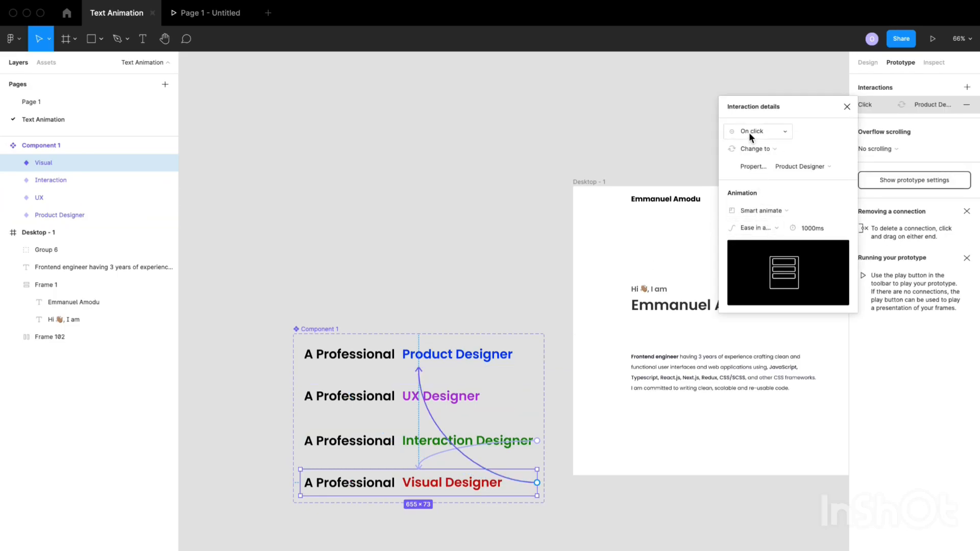
left_click(757, 131)
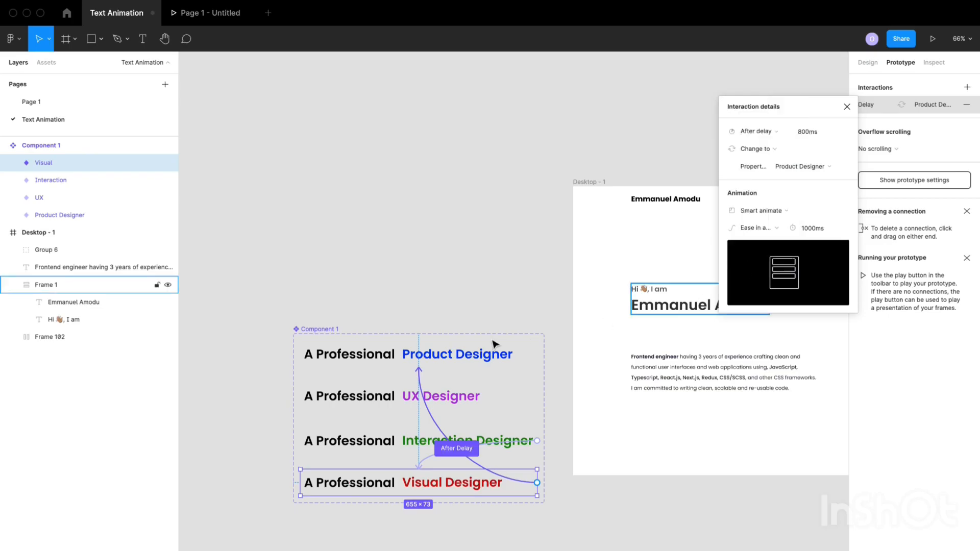
left_click(848, 106)
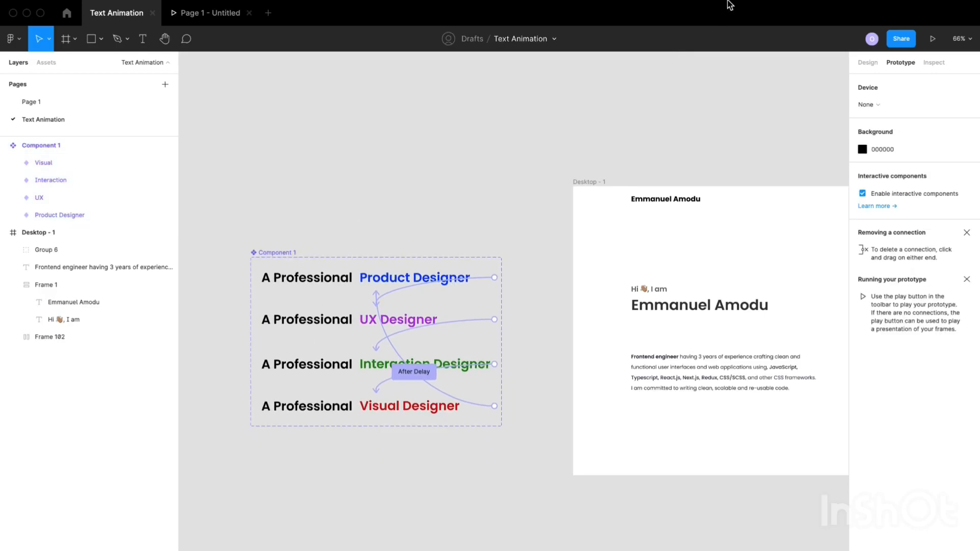
scroll("down", 3)
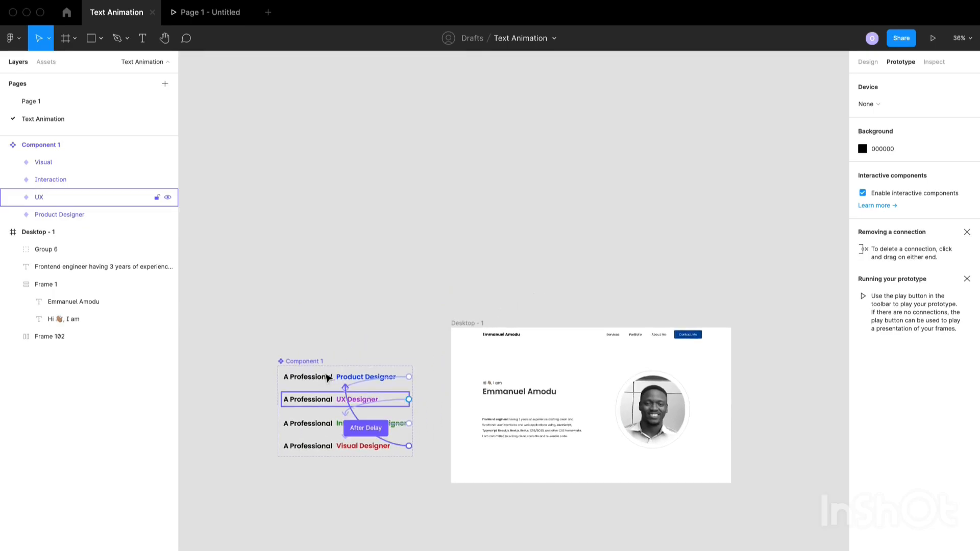
- Place a Text Animation component instance from Assets into Desktop - 1 below the name
left_click(41, 144)
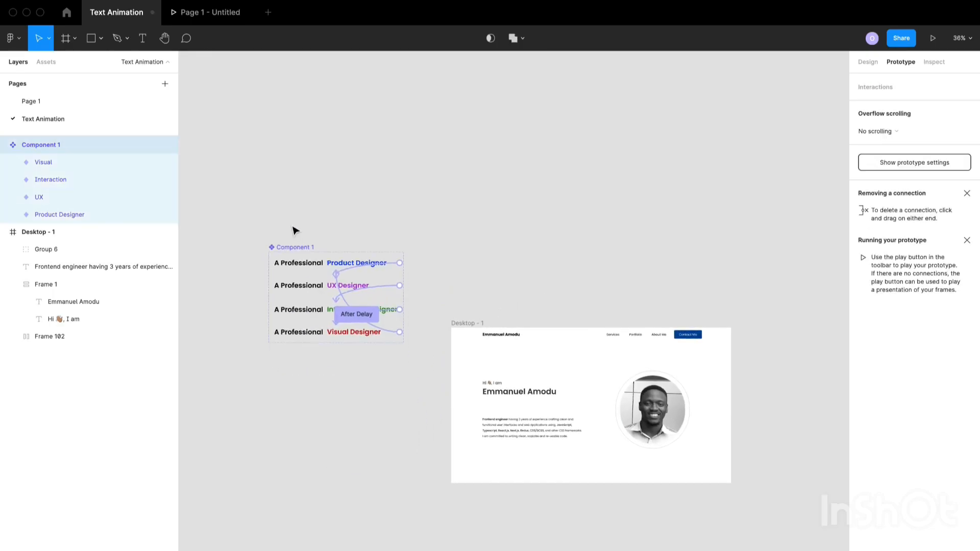
left_click(294, 246)
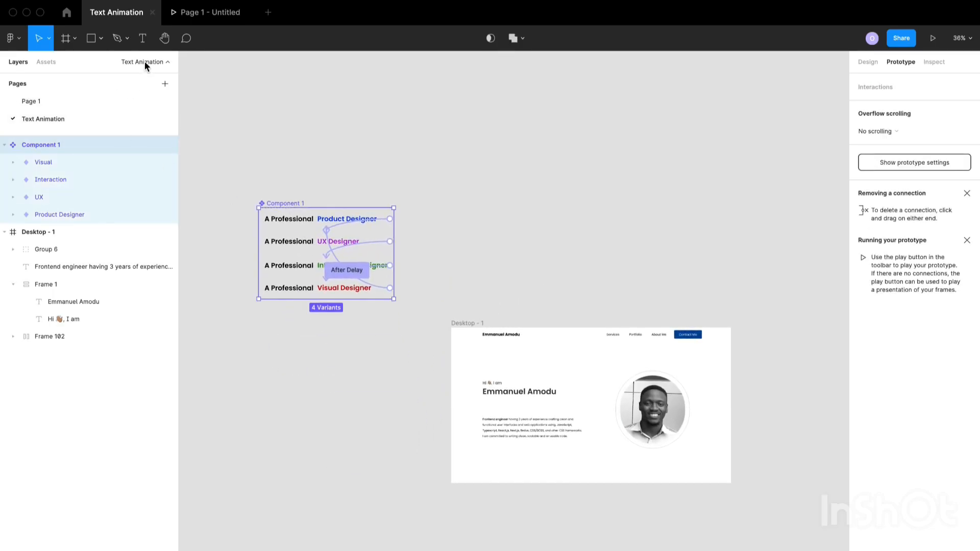
left_click(45, 62)
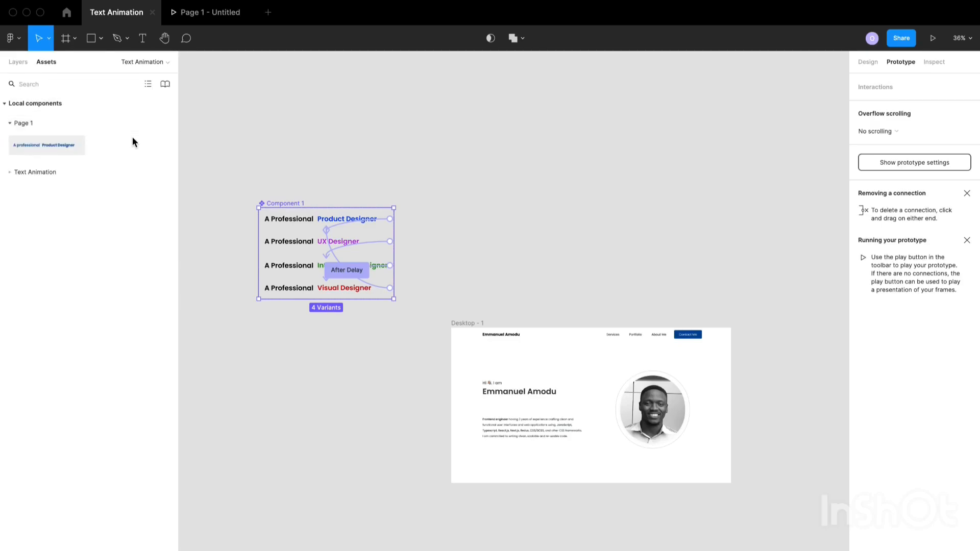
left_click(35, 171)
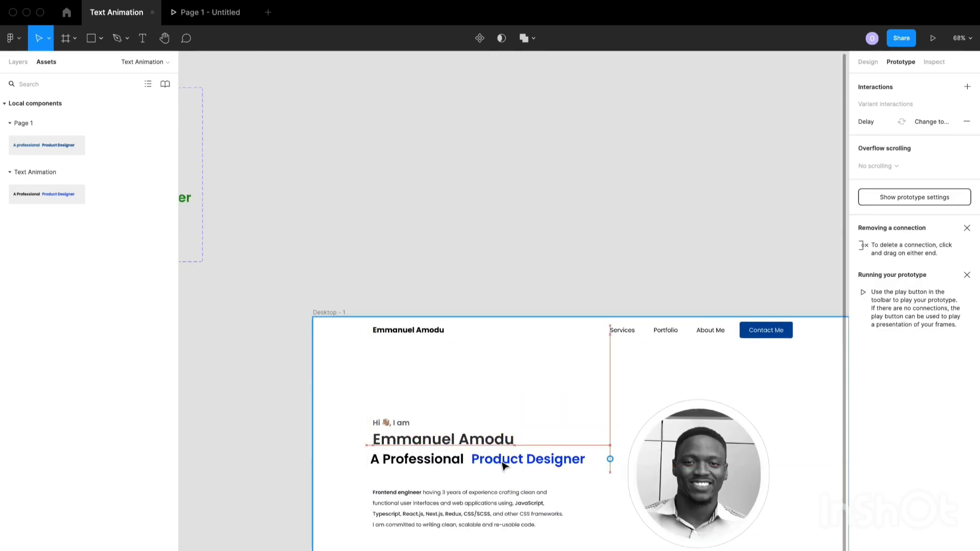
left_click(481, 458)
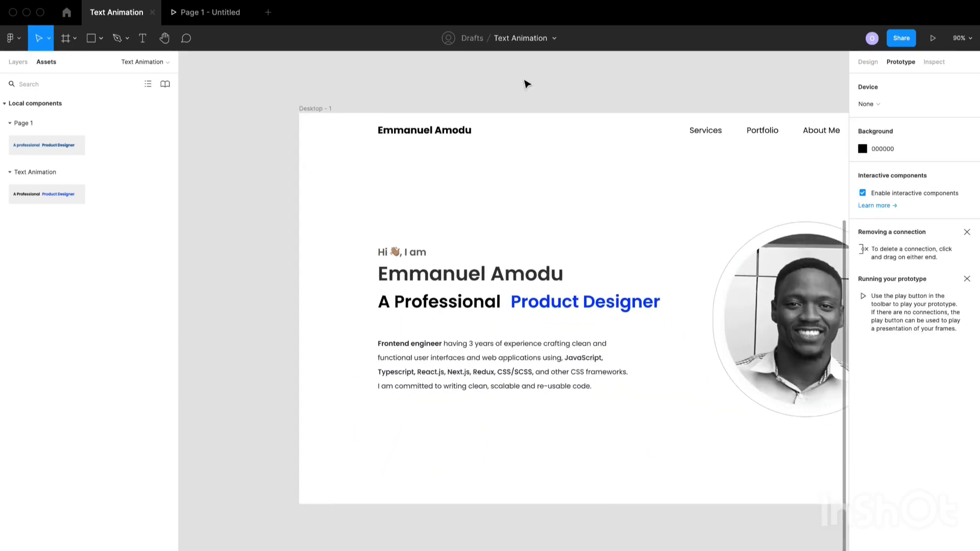
scroll("down", 3)
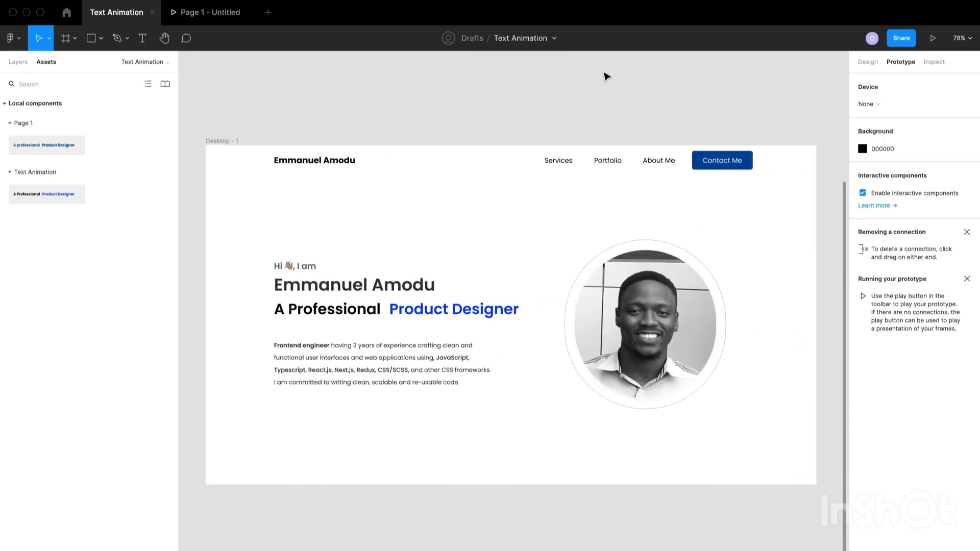
- Play the prototype preview and watch the hero title cycle through designer roles
left_click(933, 38)
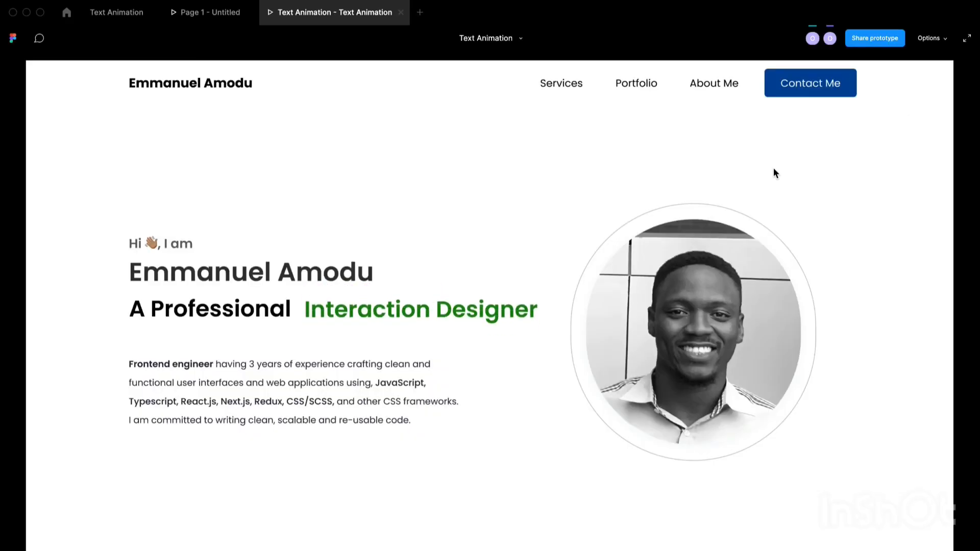